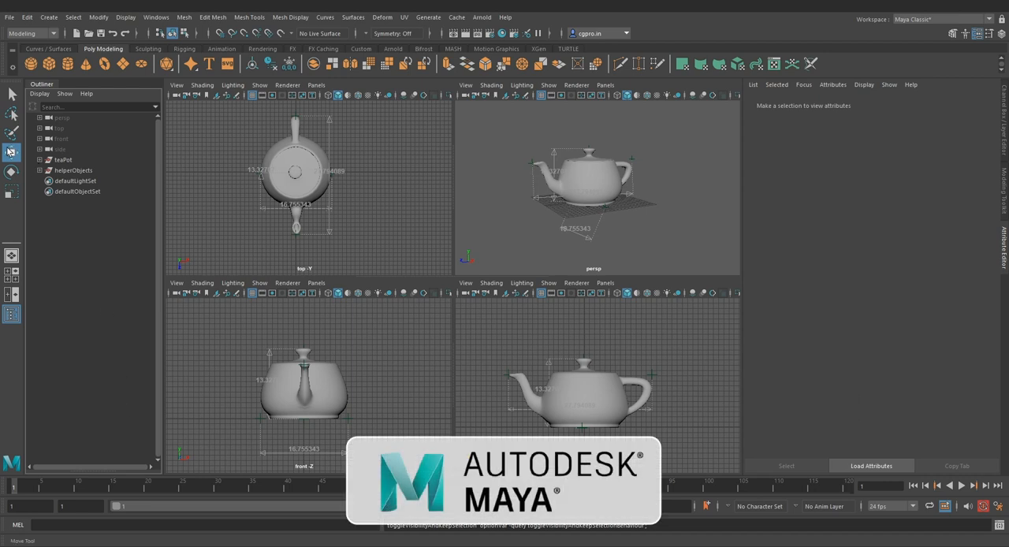
- Expand the teaPot group in the Outliner and inspect its lid and group selection
left_click(41, 170)
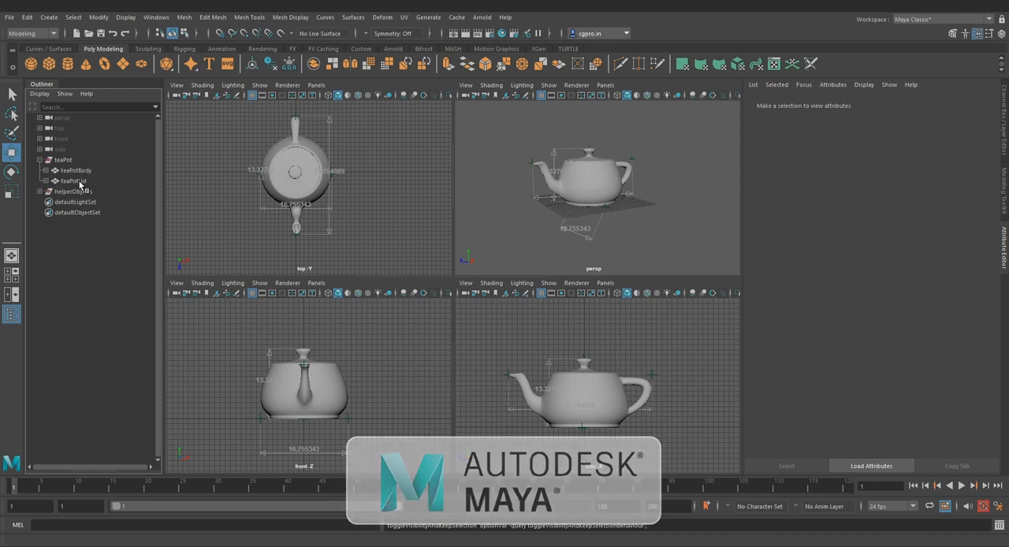
left_click(75, 171)
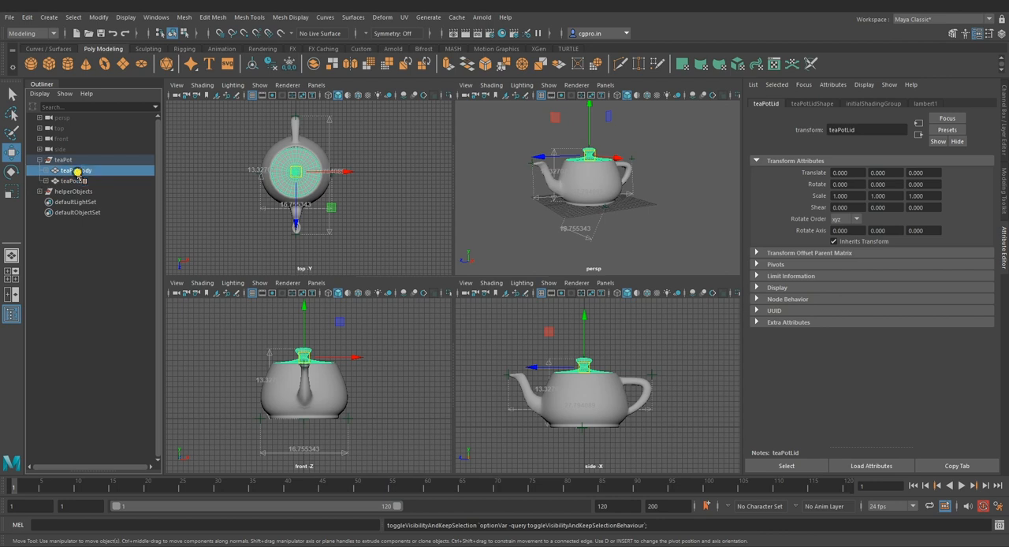
left_click(63, 160)
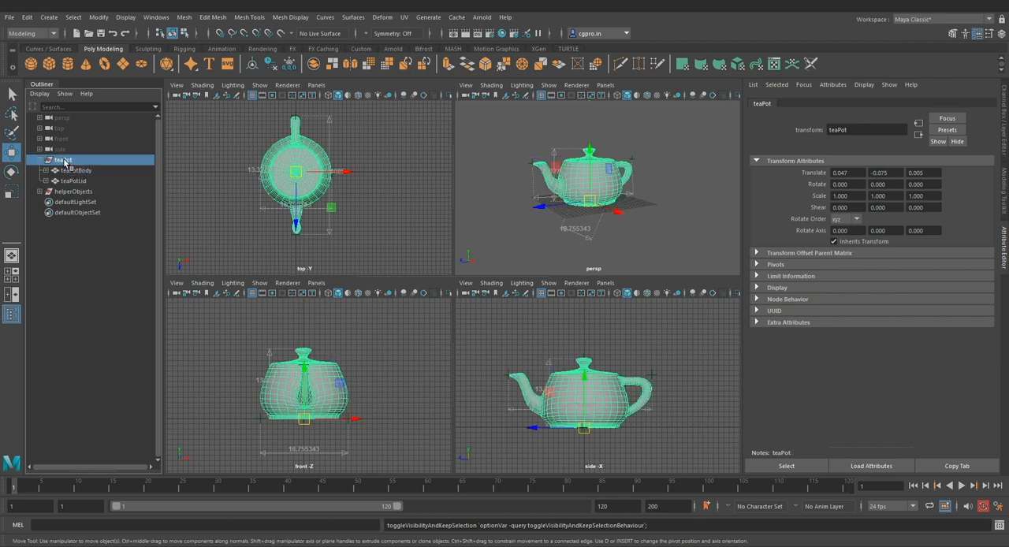
left_click(73, 181)
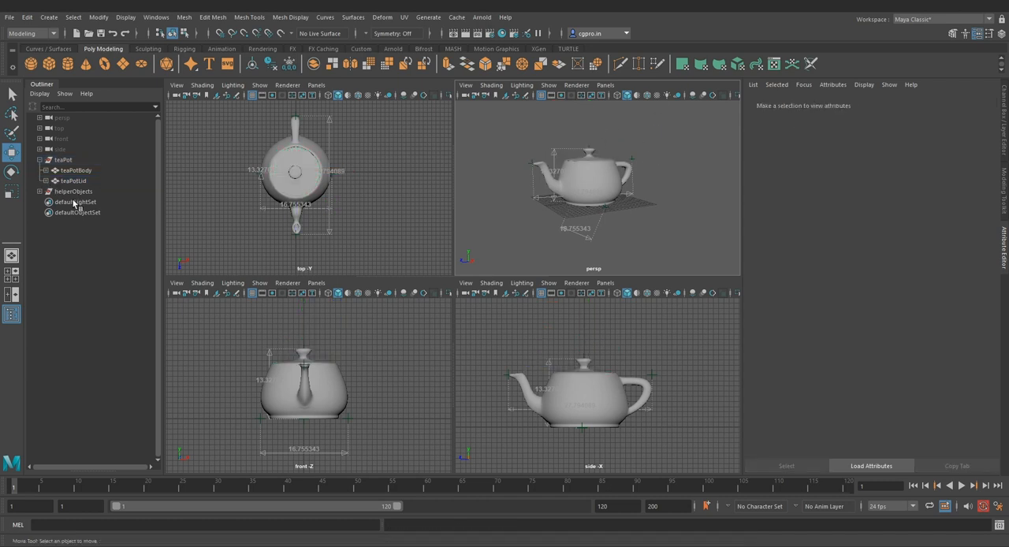
- Maximize the persp view with Textured display to show the checker, and select teaPot
left_click(72, 192)
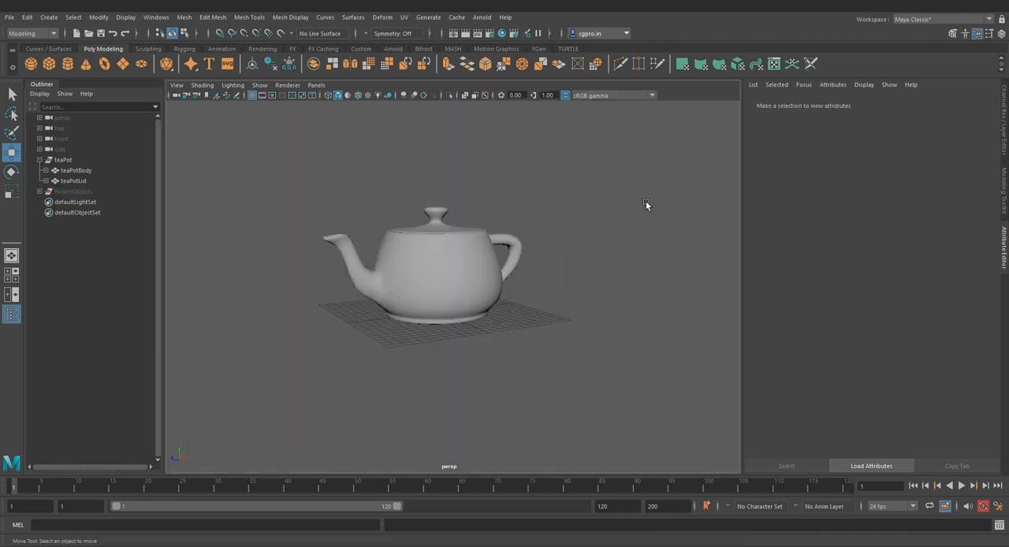
left_click(368, 95)
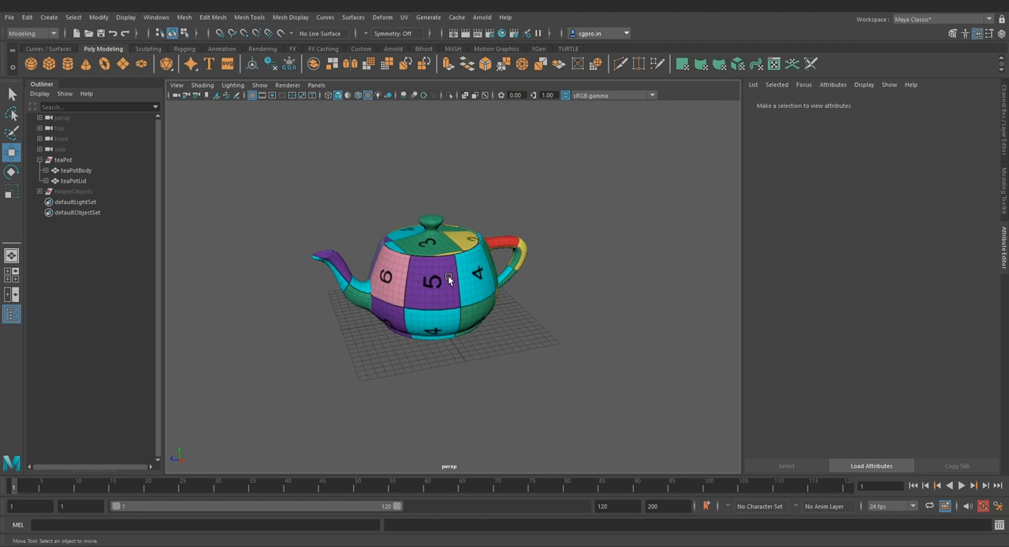
left_click(63, 160)
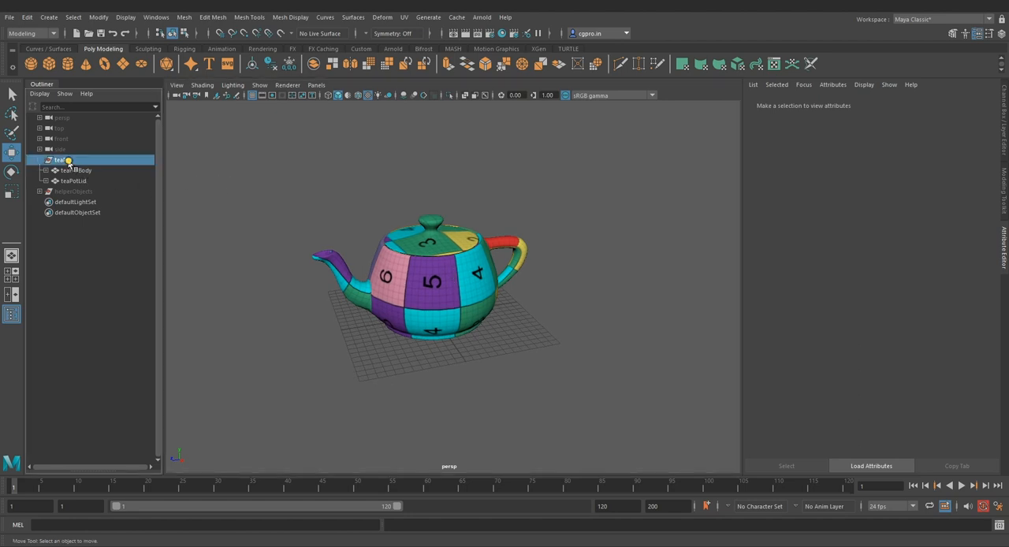
left_click(456, 16)
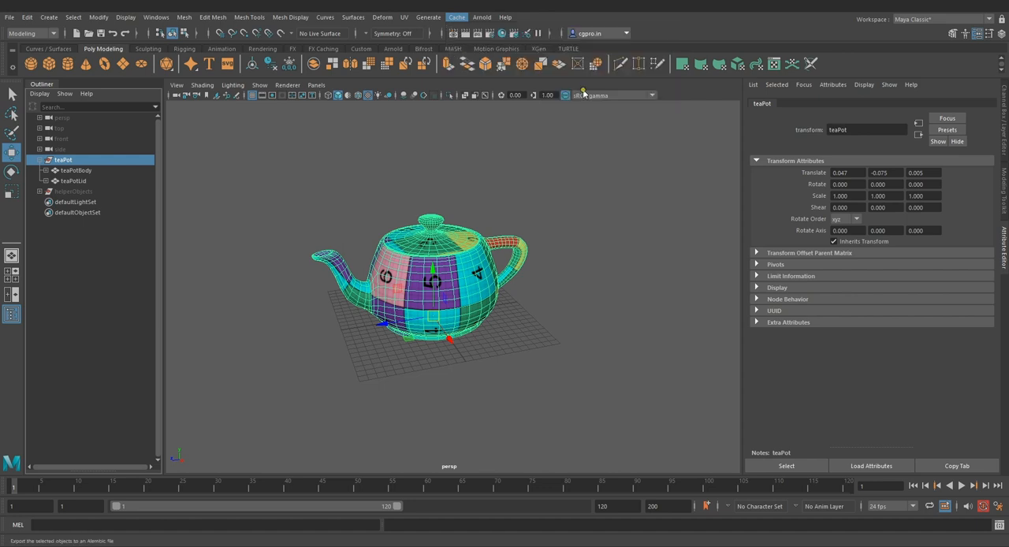
- Export teaPot to teaPotModel.abc, then import it back as teaPot1 and select its lid
left_click(456, 16)
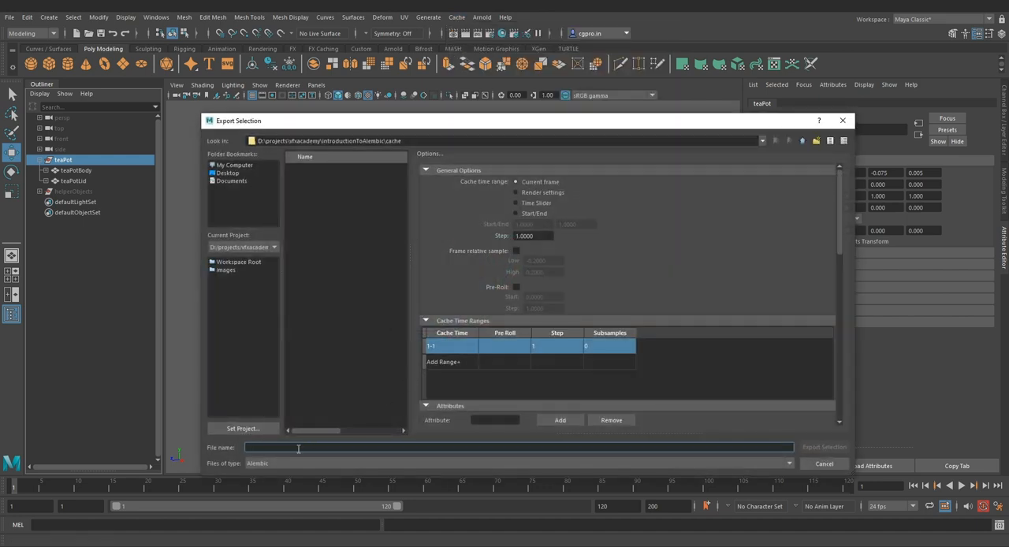
type("teaPotModel.abc")
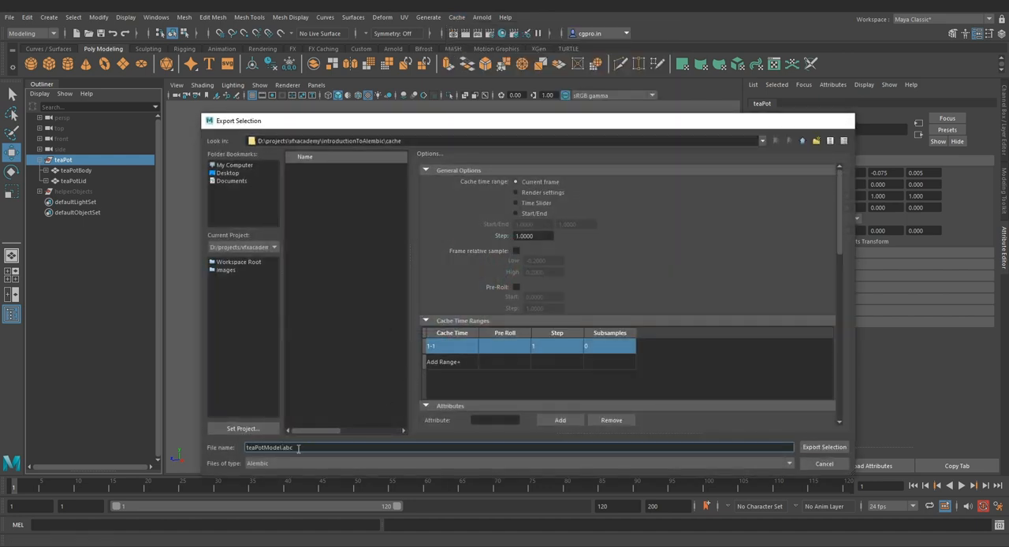
left_click(823, 446)
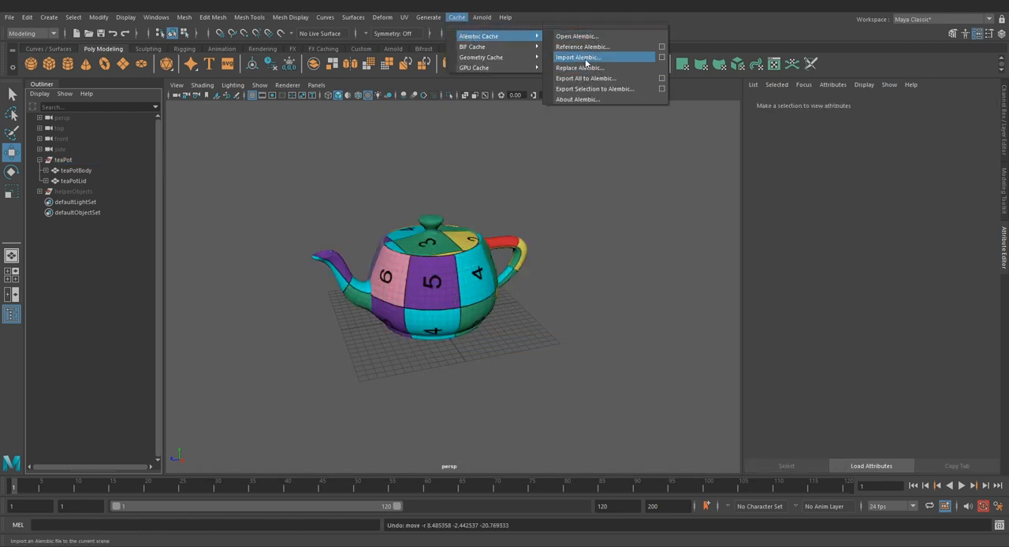
left_click(578, 57)
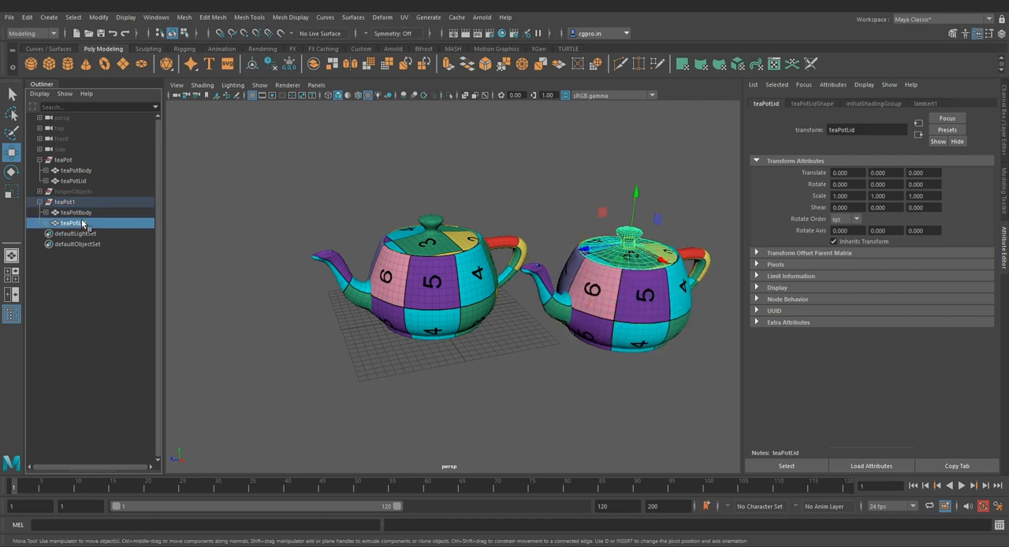
left_click(59, 202)
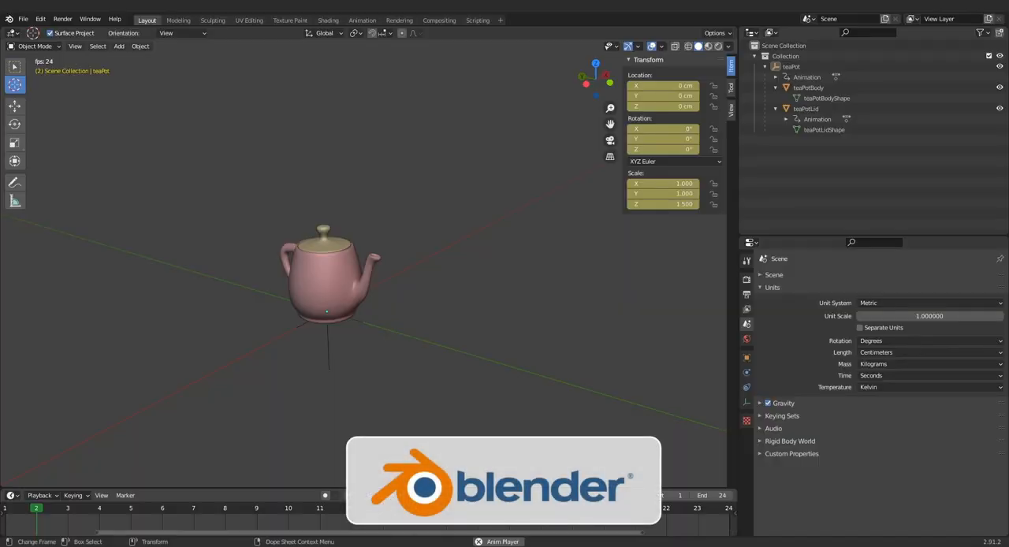
- Preview the animation, then export teaPotBody and teaPotLid as teaPotAnim_v01.abc
left_click(7, 508)
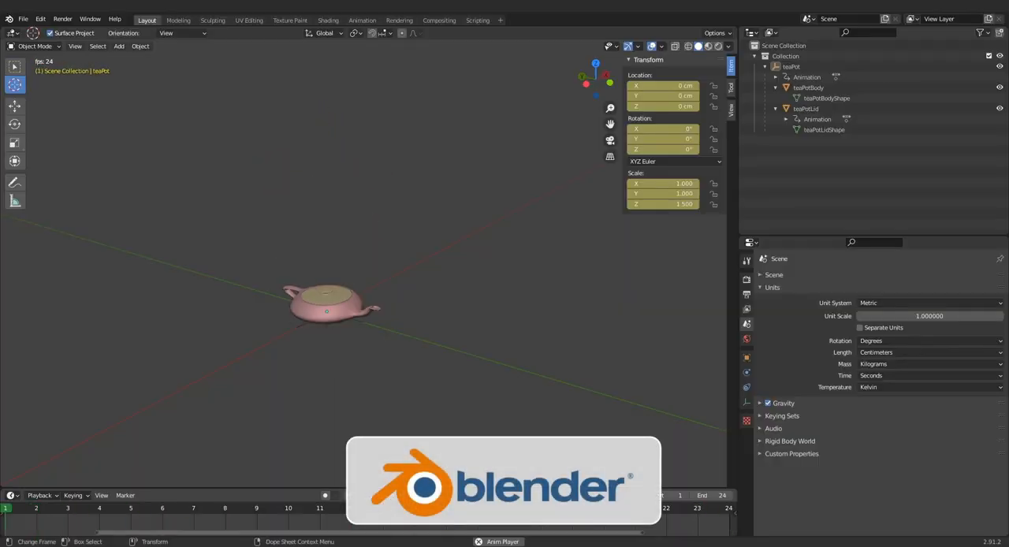
left_click(374, 494)
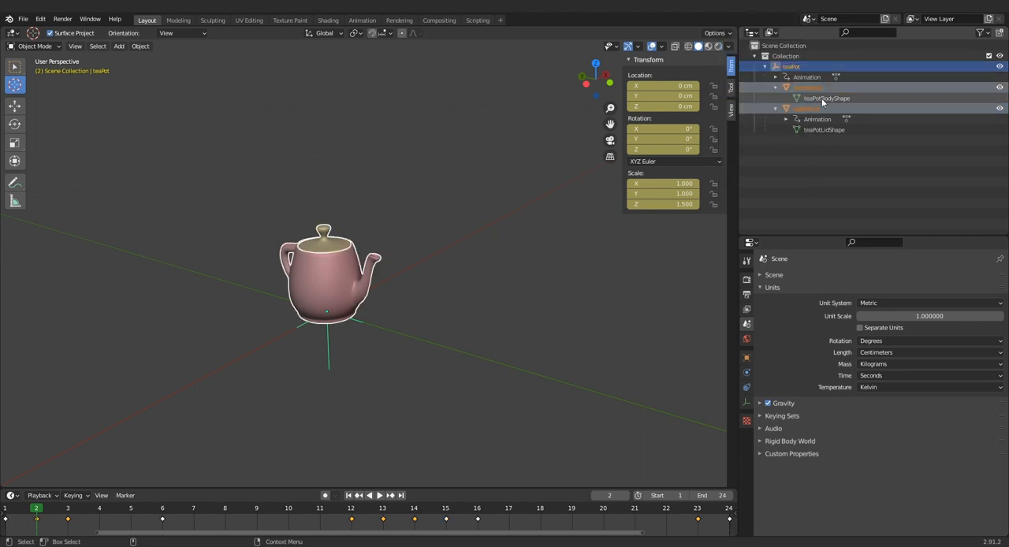
left_click(23, 18)
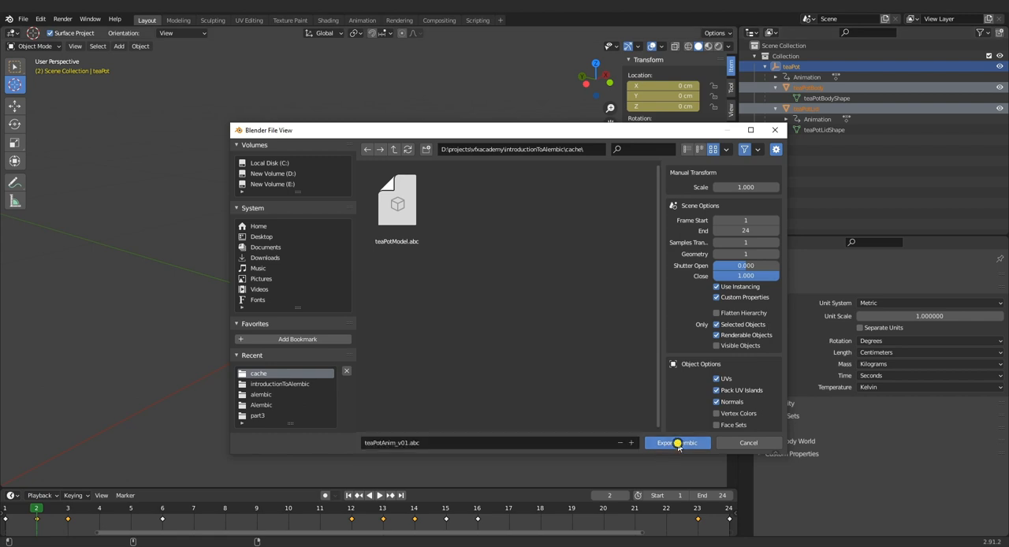
left_click(675, 442)
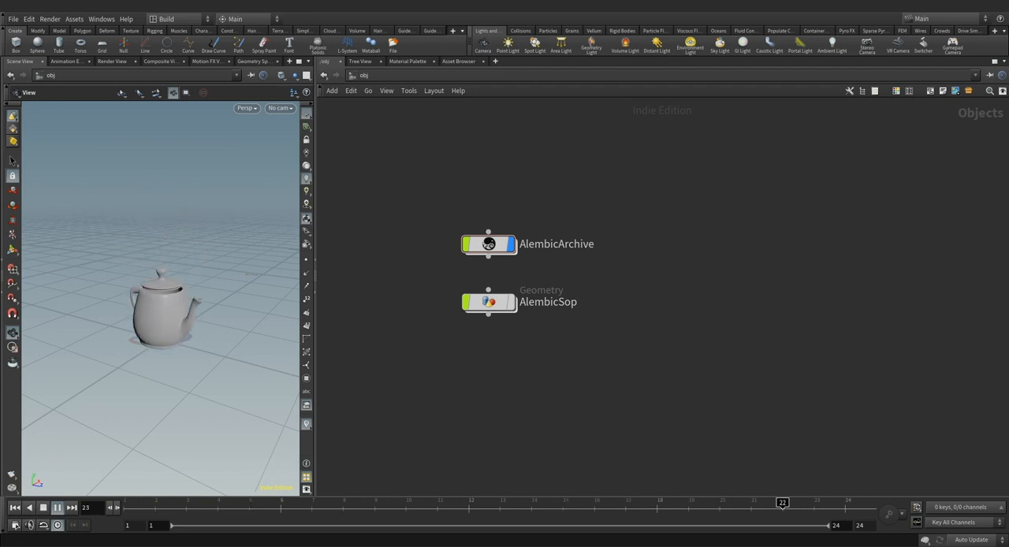
- Dive into the AlembicArchive, view the teaPotBody and teaPotLid pieces, and return to /obj
left_click(487, 244)
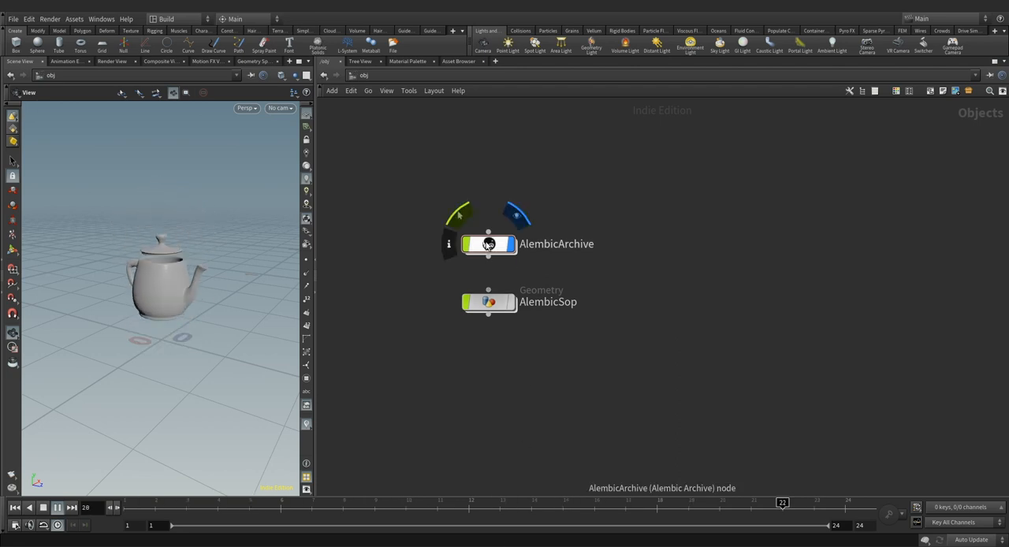
left_click(489, 243)
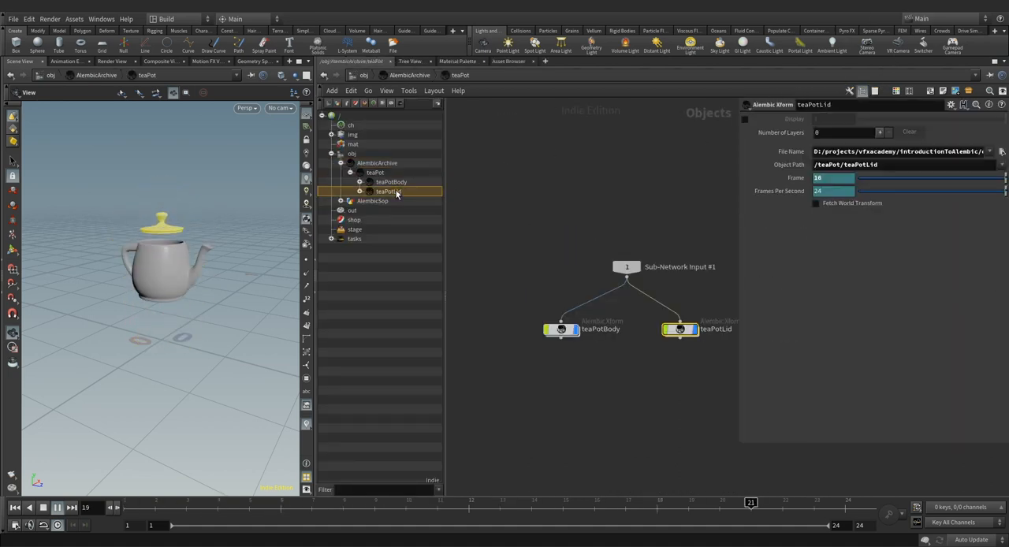
left_click(390, 181)
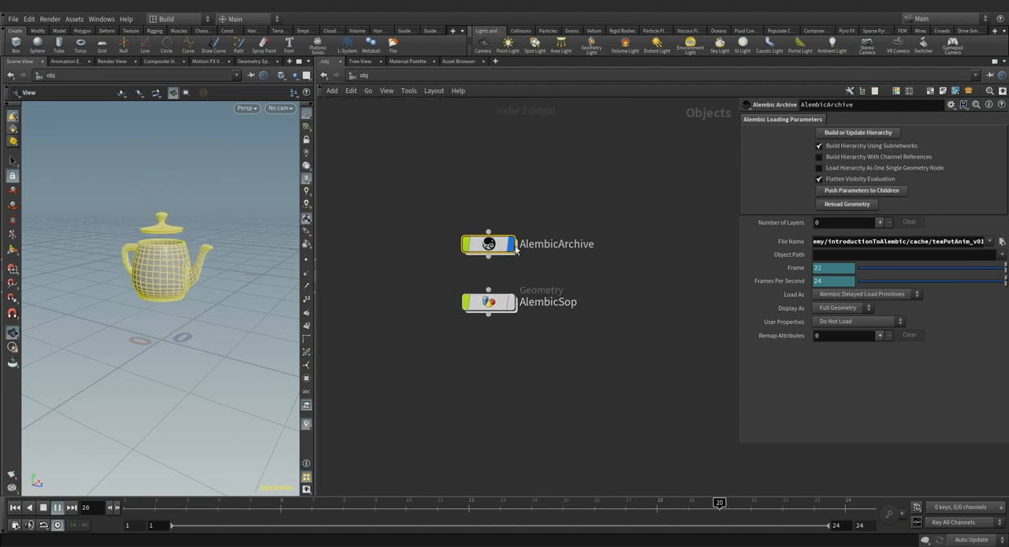
left_click_drag(719, 503, 155, 503)
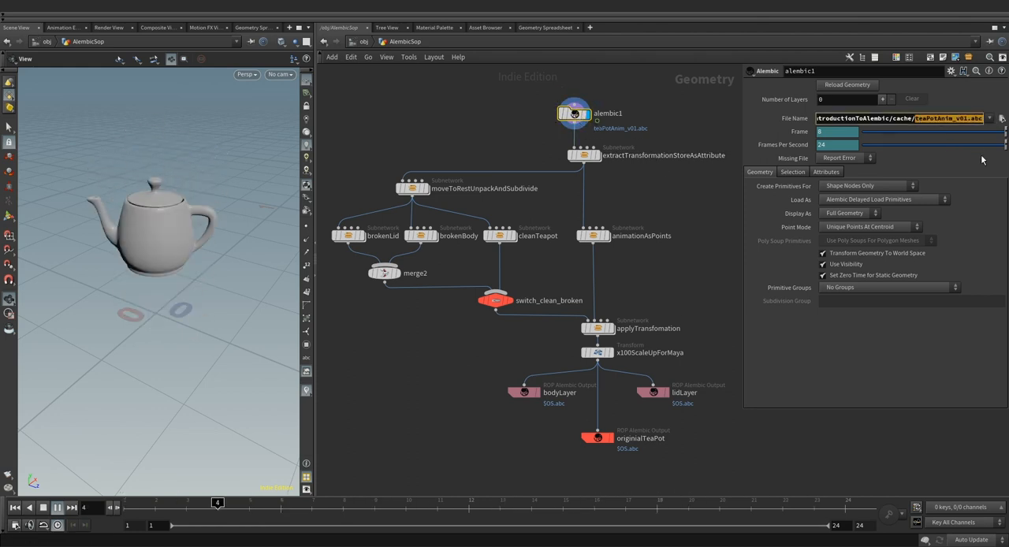
- Keep alembic1 loading as delayed load primitives and check its body and lid paths in the spreadsheet
left_click(883, 200)
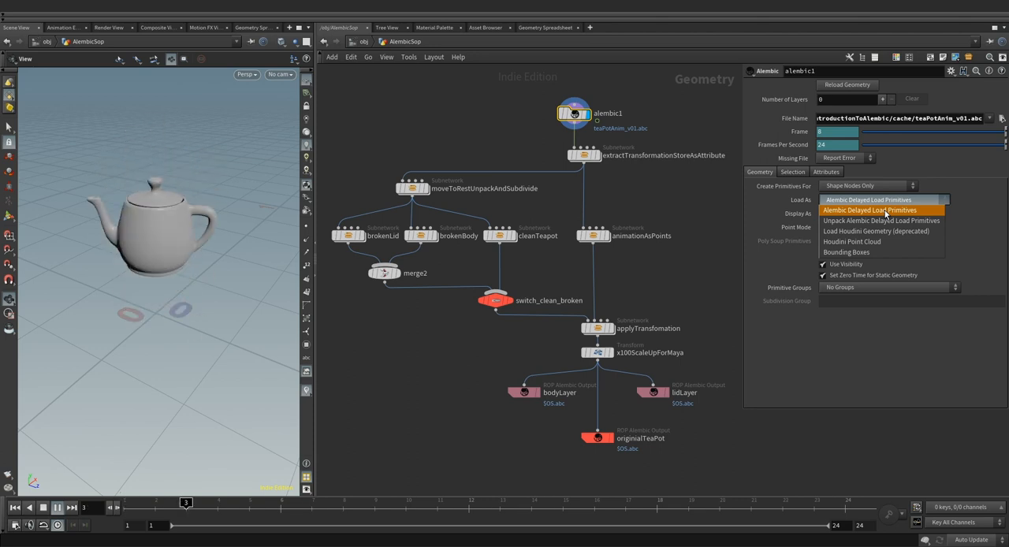
mouse_move(880, 231)
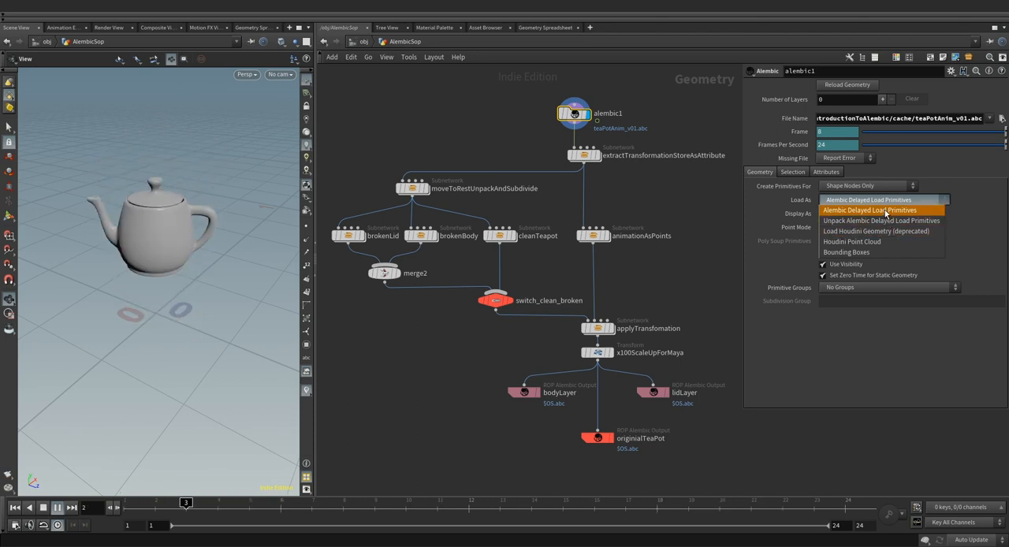
left_click(866, 210)
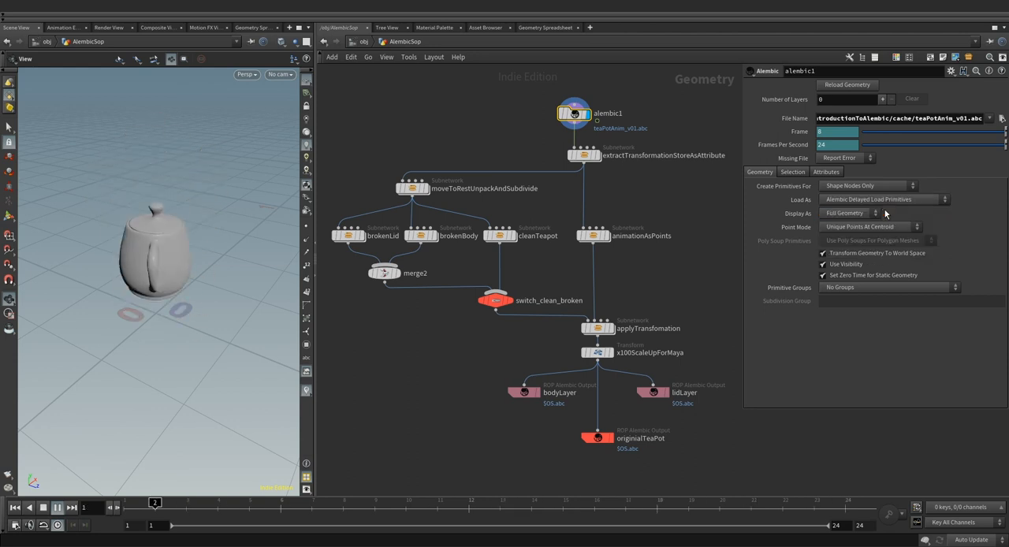
left_click(544, 27)
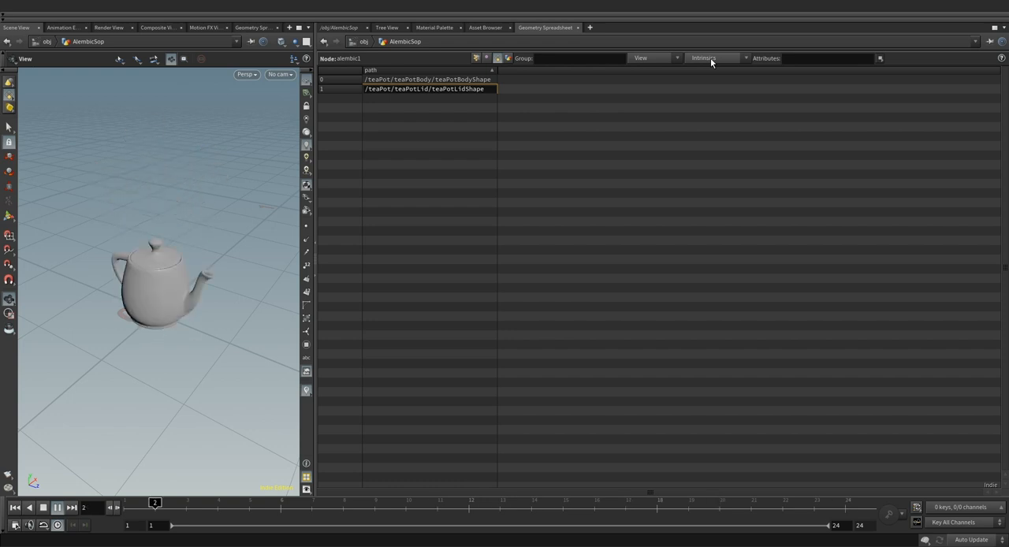
left_click(712, 58)
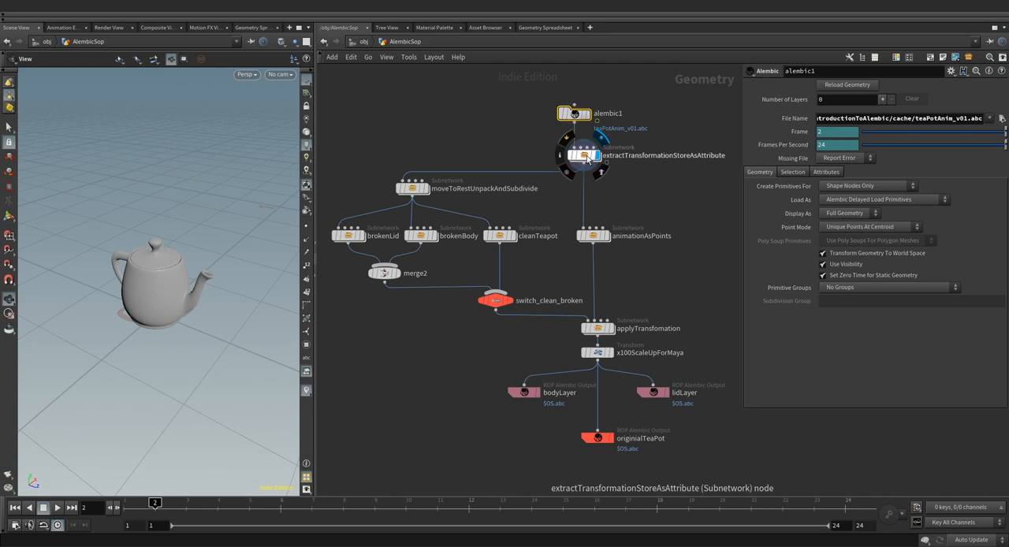
- Look inside extractTransformationStoreAsAttribute, then return to AlembicSop and select moveToRestUnpackAndSubdivide
double_click(583, 155)
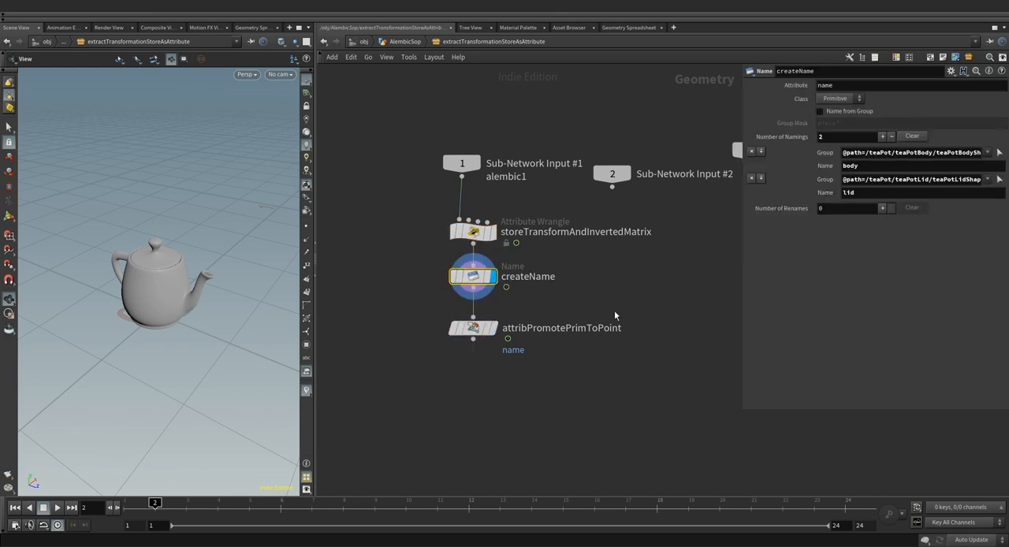
left_click(473, 327)
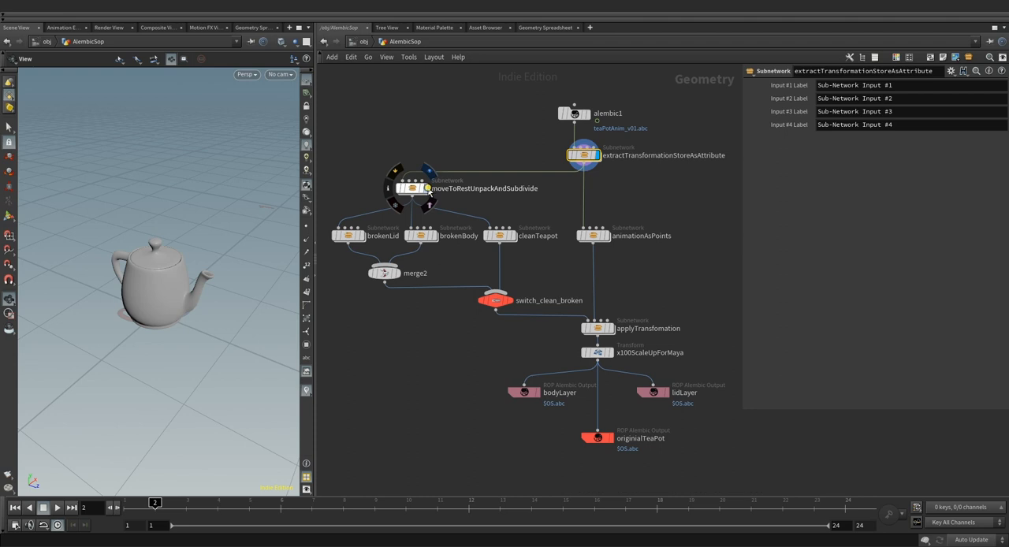
left_click(412, 188)
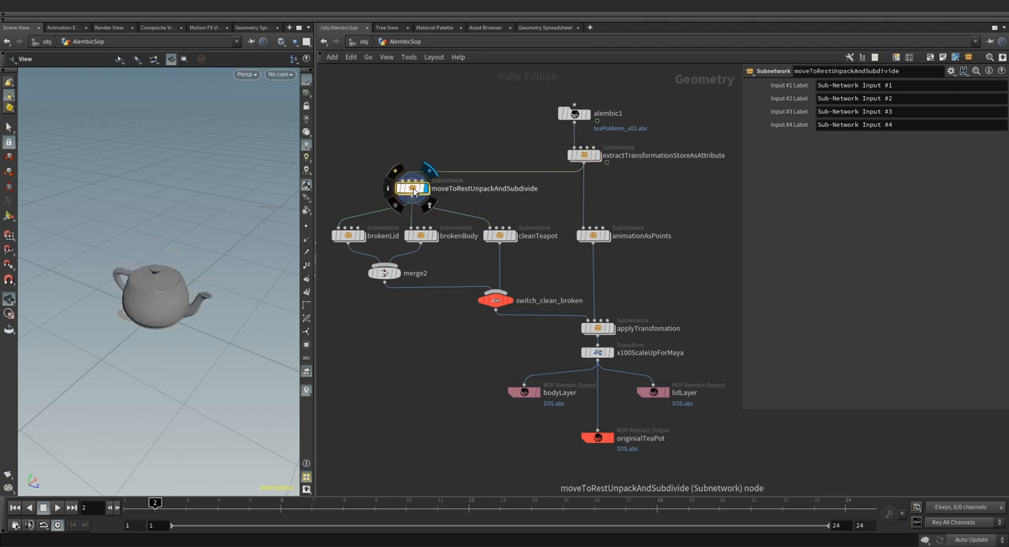
- Review the transform, unpack, convertToPolygon and subdivide nodes inside moveToRestUnpackAndSubdivide
double_click(413, 187)
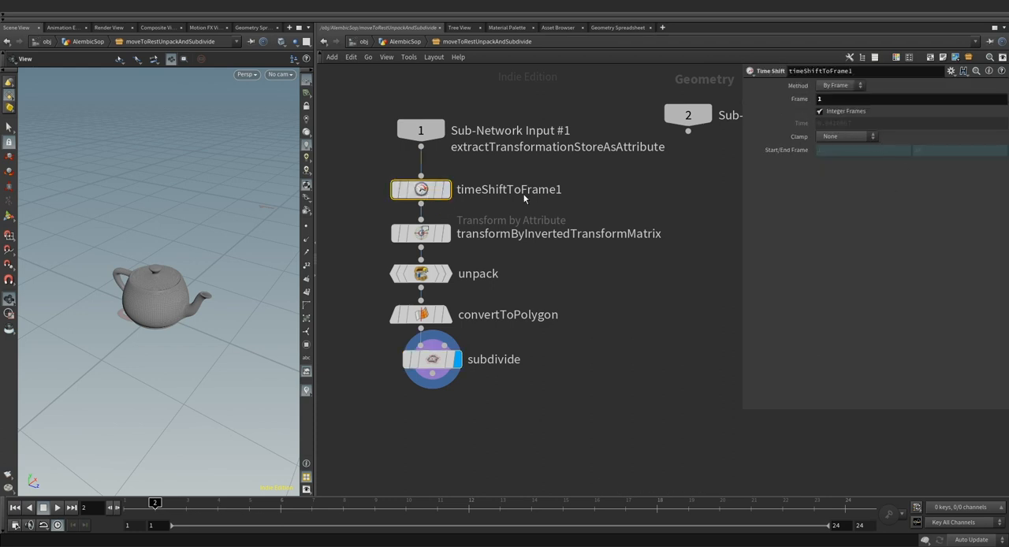
left_click(420, 233)
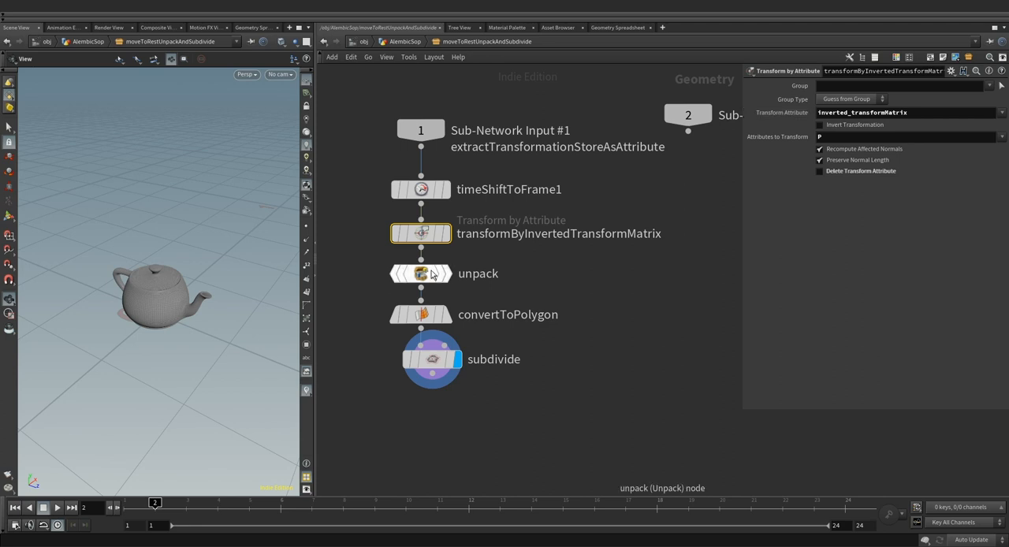
left_click(420, 273)
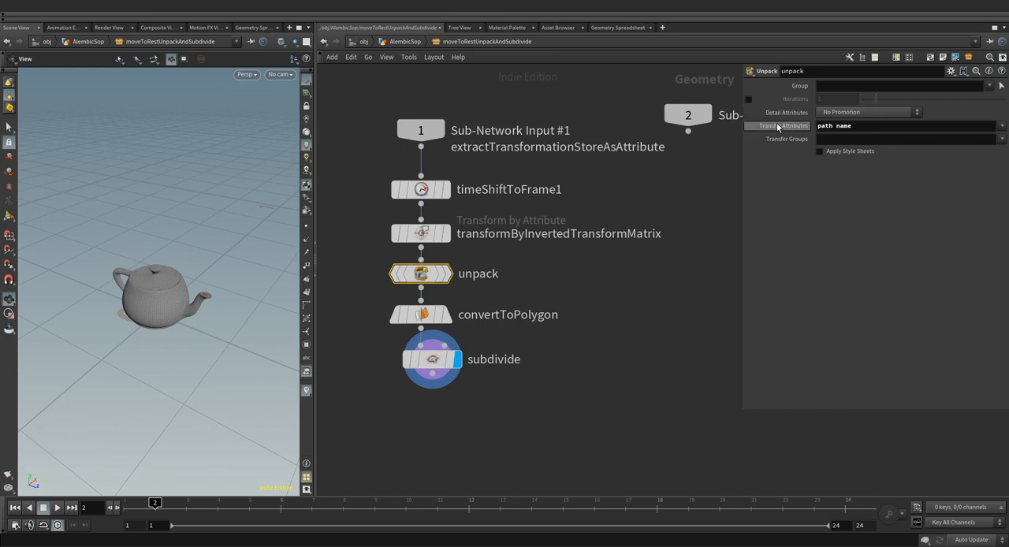
left_click(420, 314)
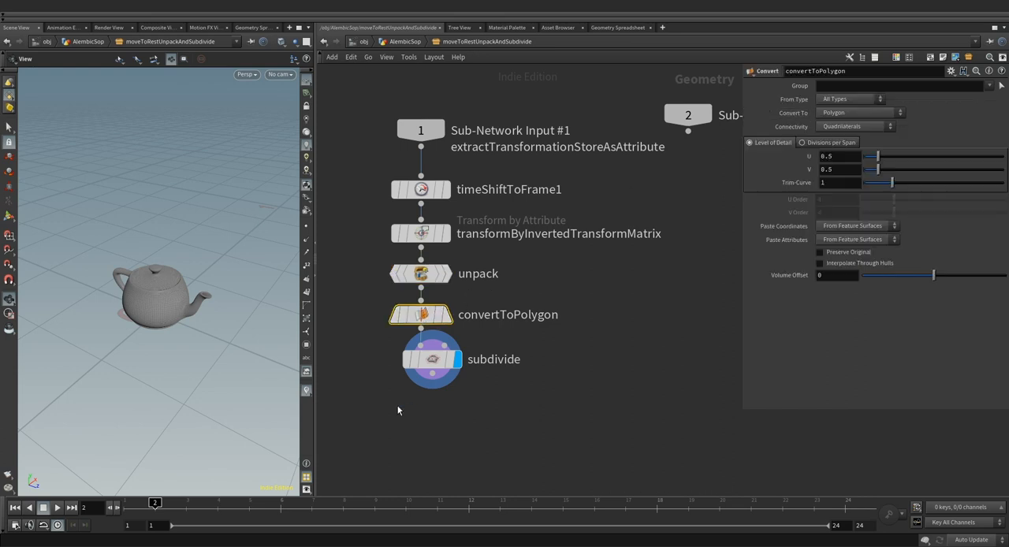
left_click(431, 358)
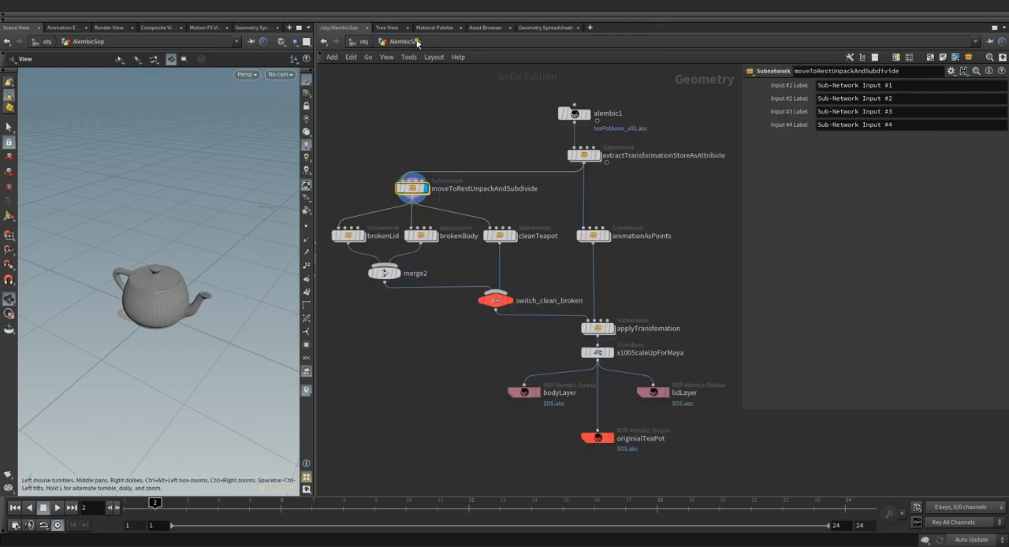
left_click(347, 235)
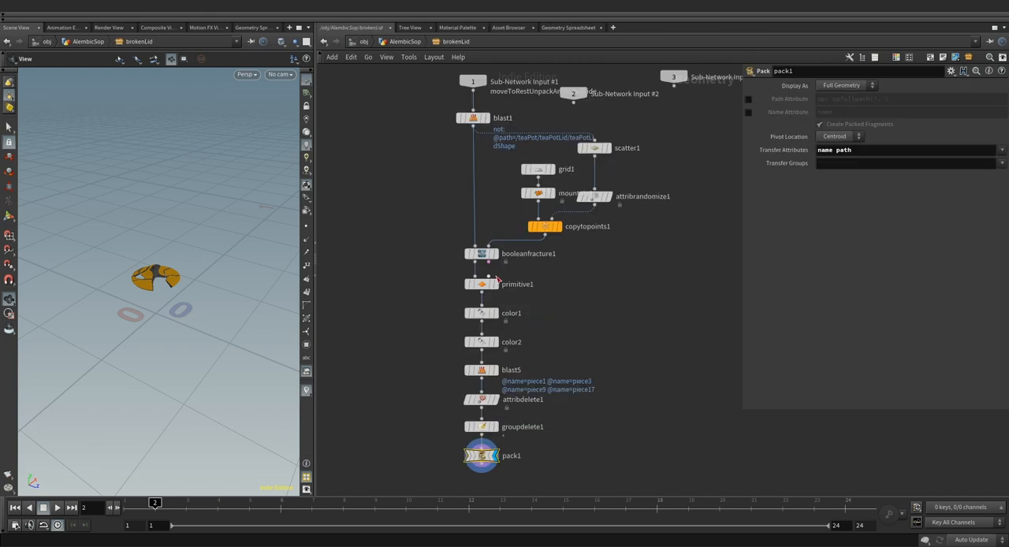
left_click(481, 253)
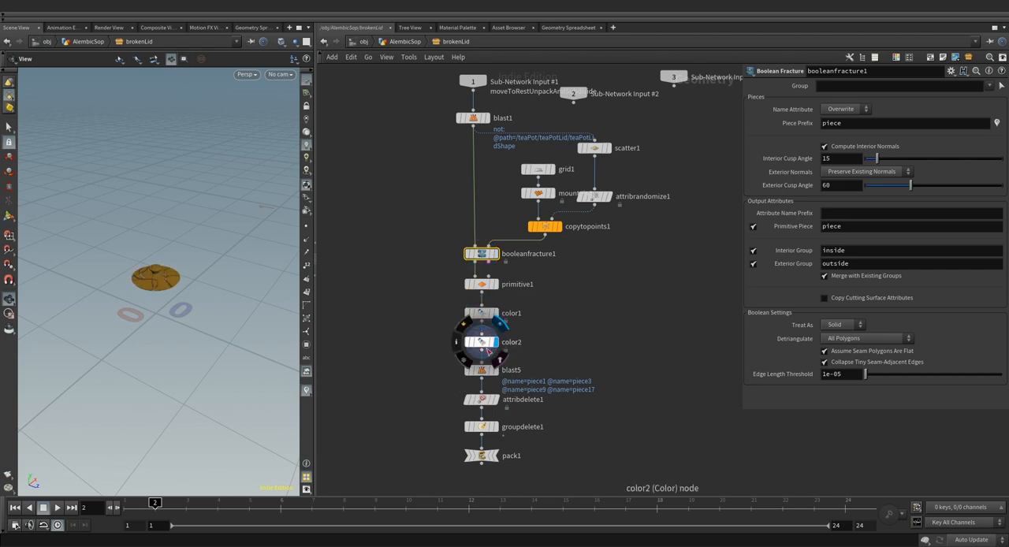
left_click(482, 369)
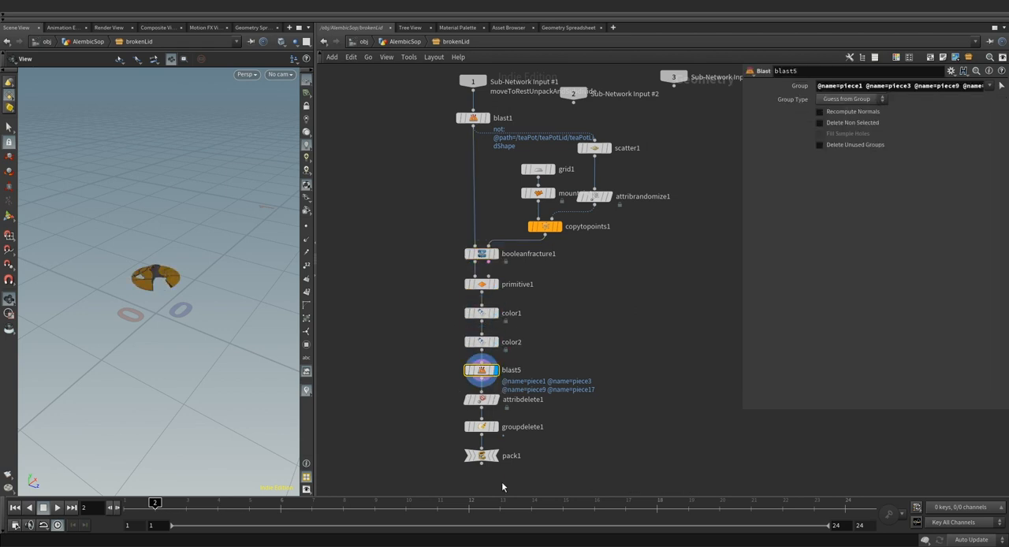
left_click(483, 455)
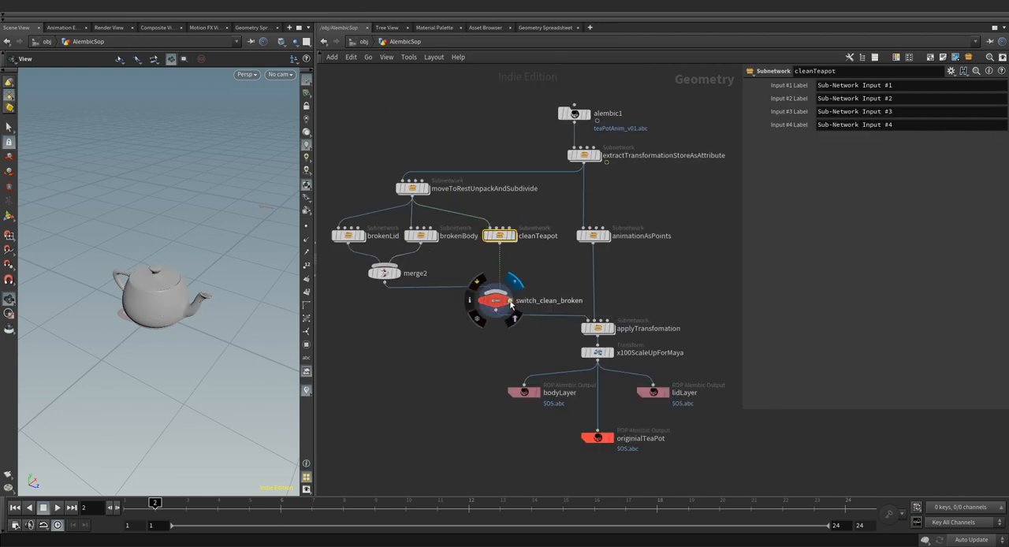
- Move the display flag from switch_clean_broken to animationAsPoints, then to applyTransformation
left_click(496, 300)
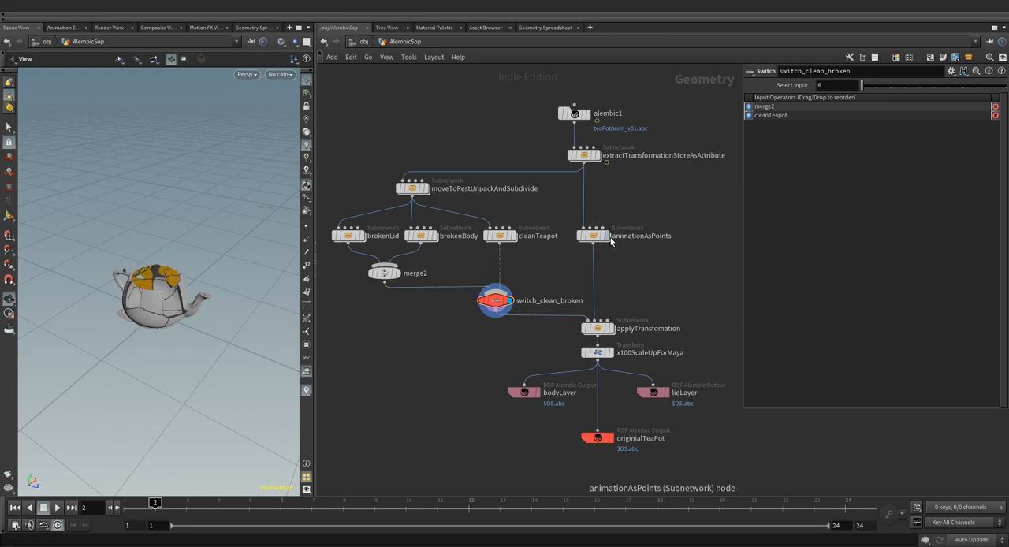
double_click(640, 235)
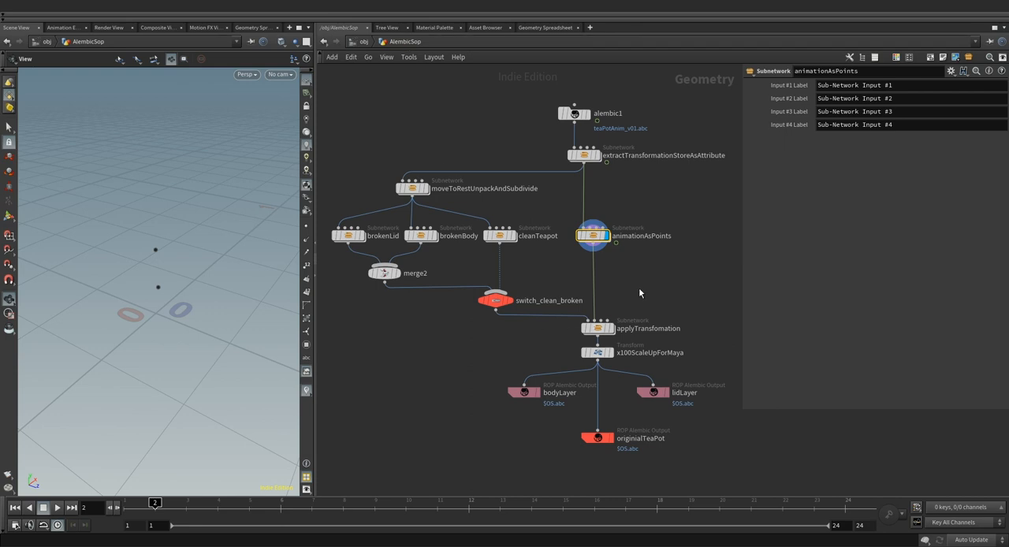
left_click(56, 507)
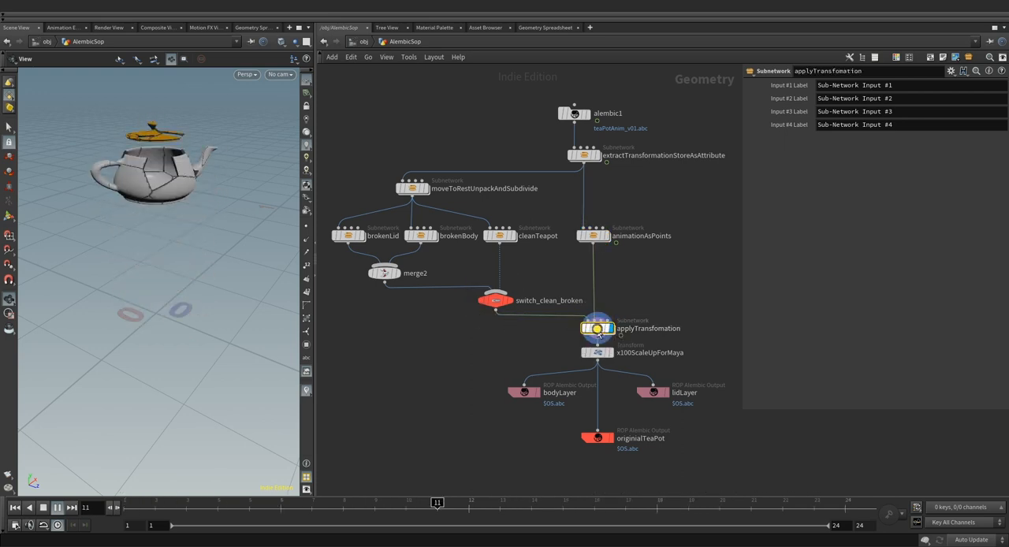
- Review applyTransformation's clean1 node, then open bodyLayer's Geometry and Layering options
double_click(596, 328)
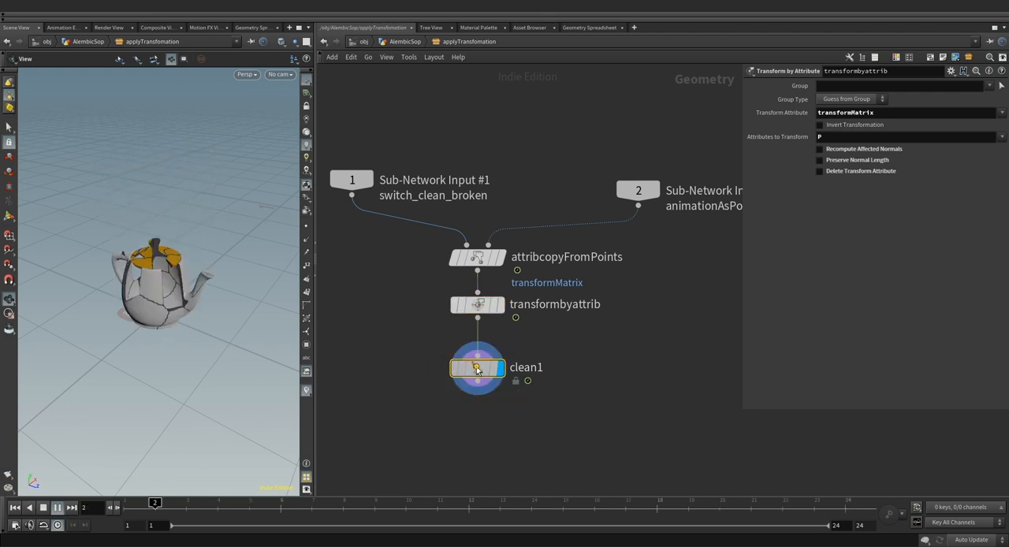
left_click(477, 367)
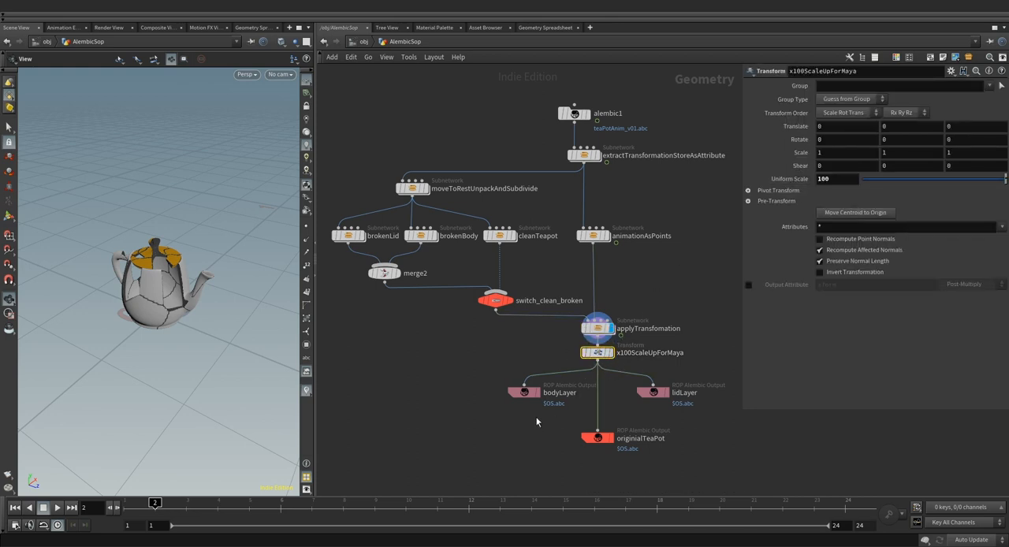
mouse_move(671, 409)
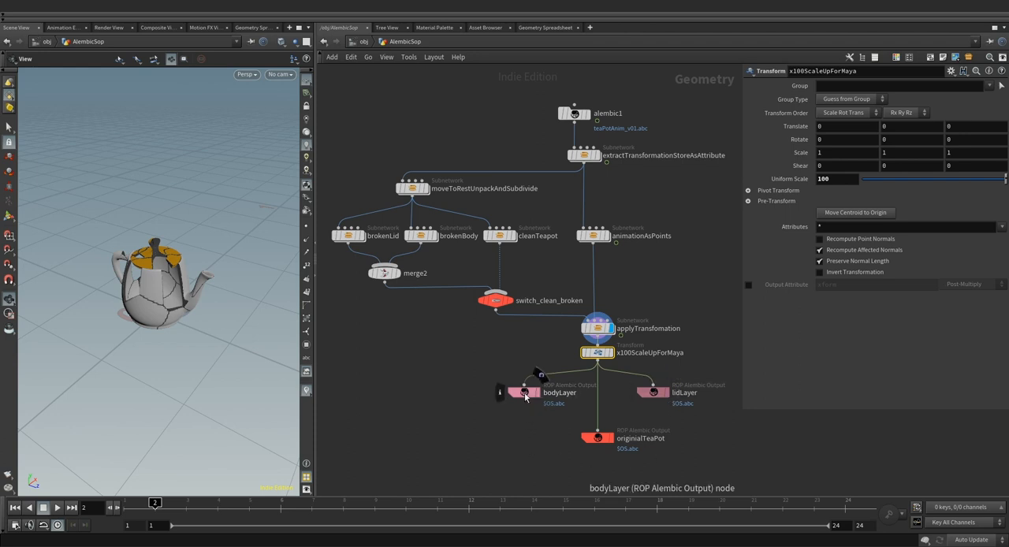
left_click(524, 392)
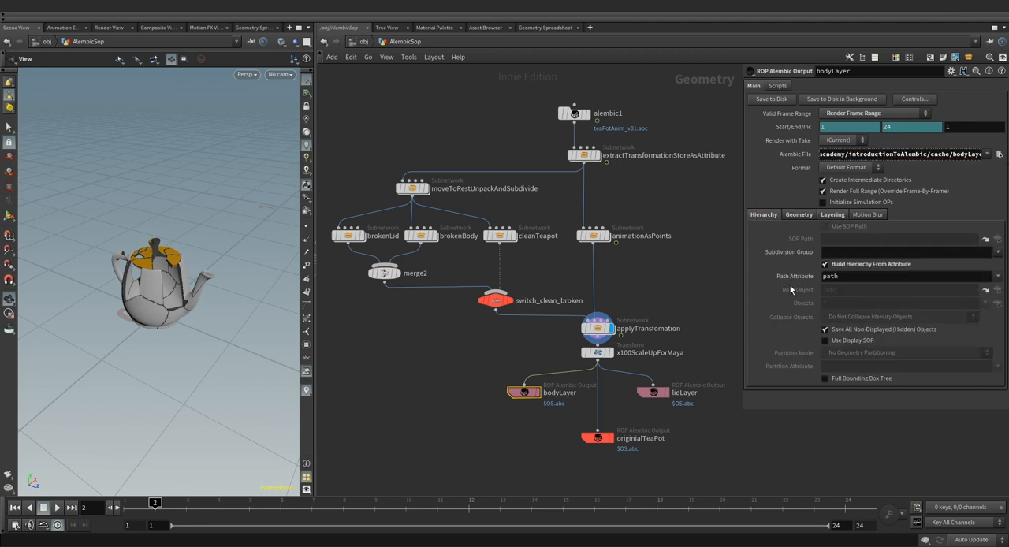
left_click(906, 276)
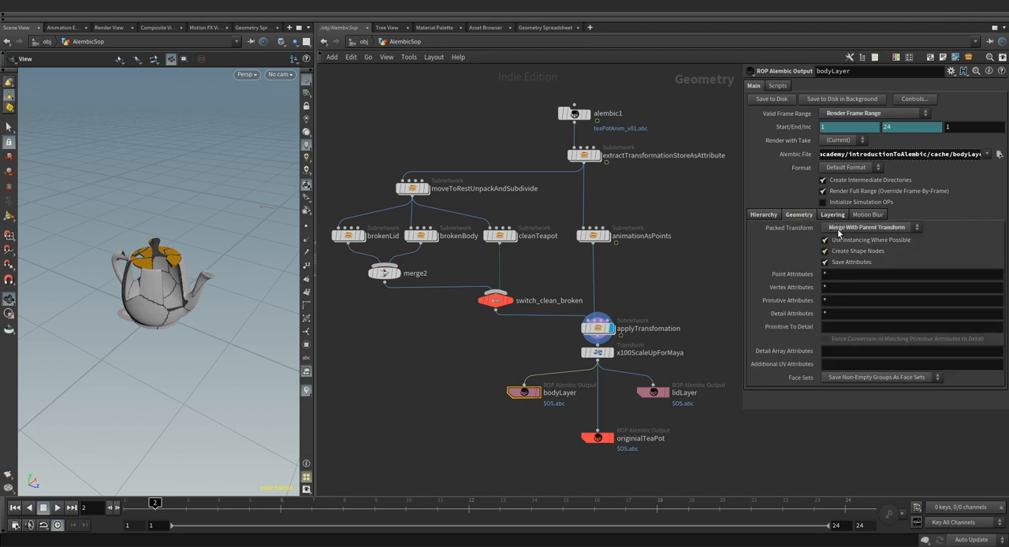
left_click(824, 226)
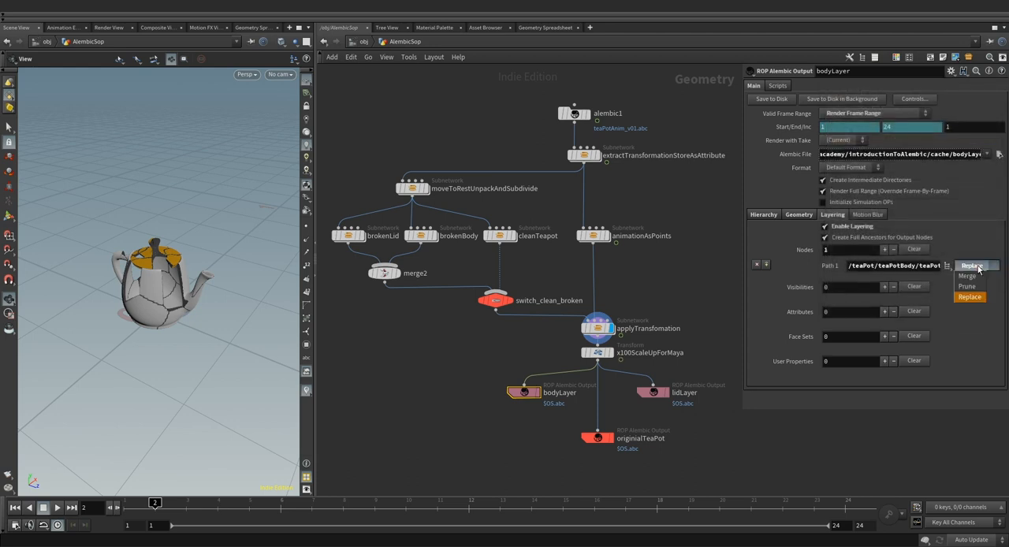
mouse_move(967, 275)
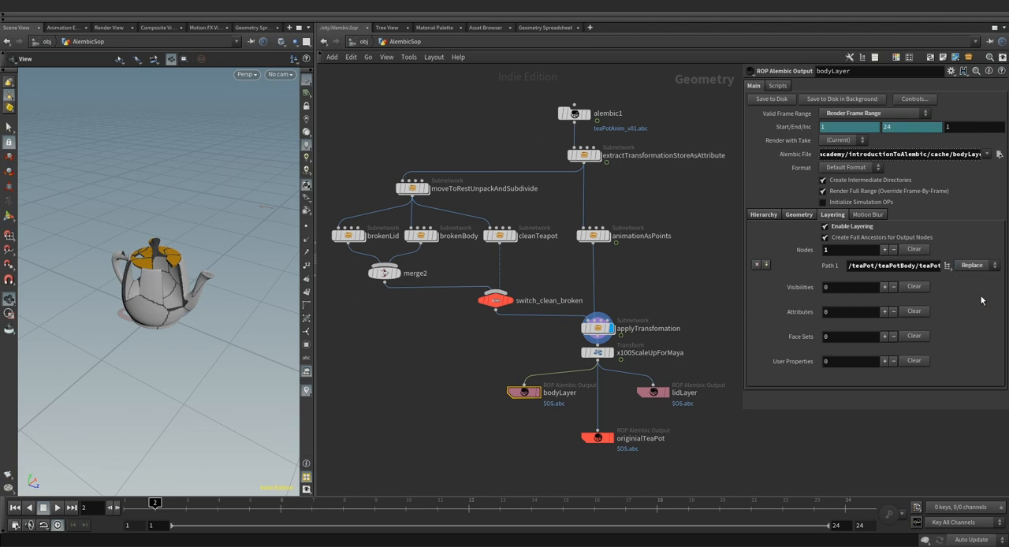
- Set the lidLayer output path to the teapot lid shape
left_click(653, 390)
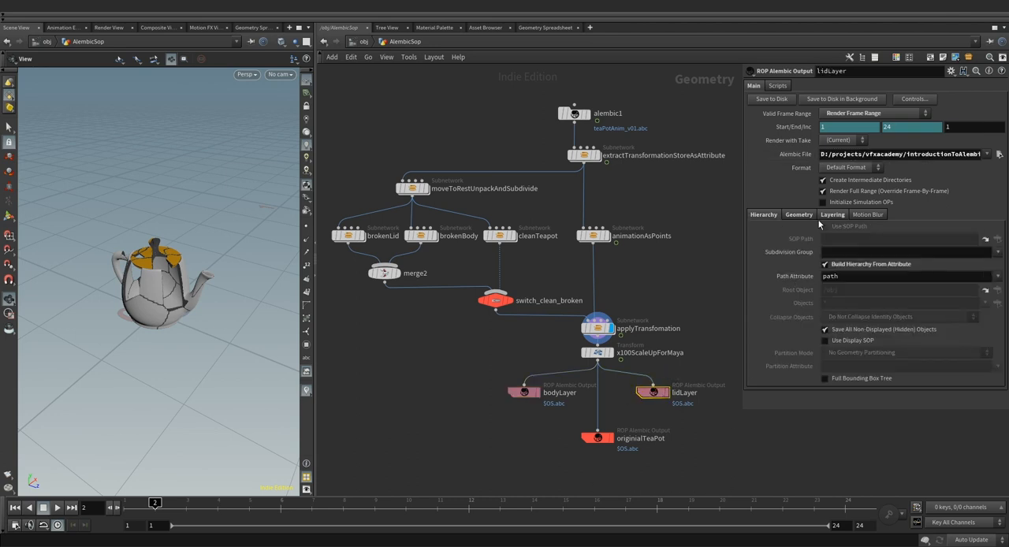
left_click(832, 214)
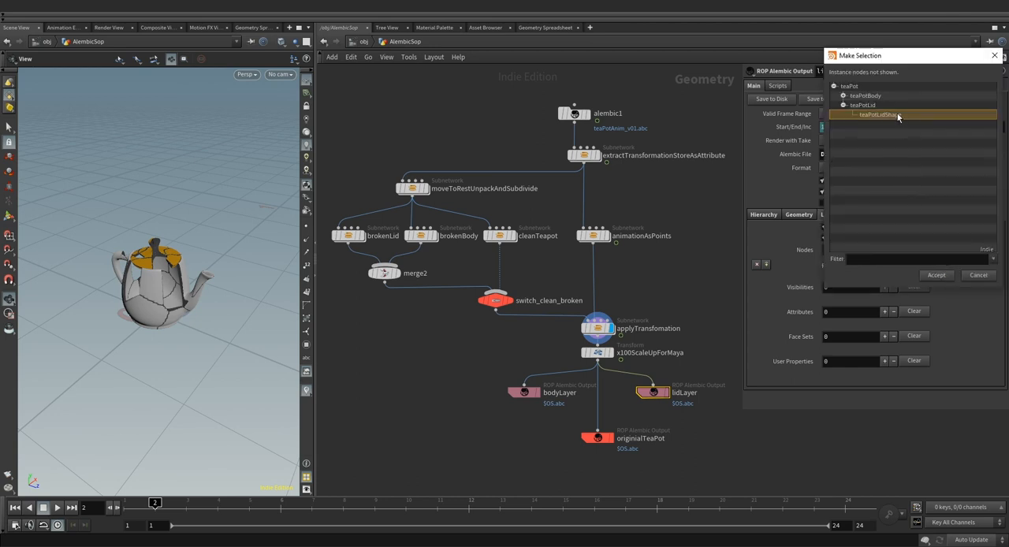
left_click(936, 275)
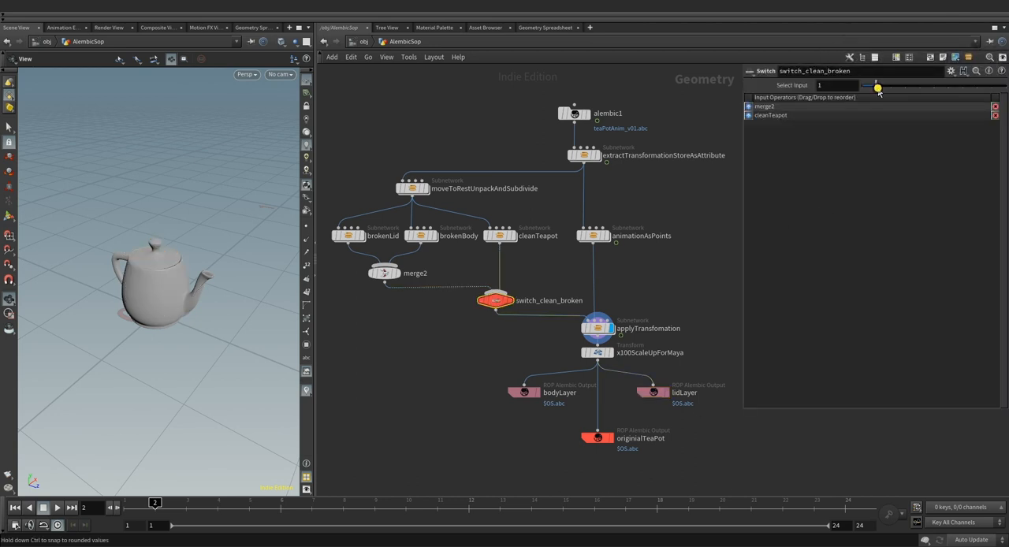
- Select originialTeaPot and view its Geometry export options
left_click(597, 437)
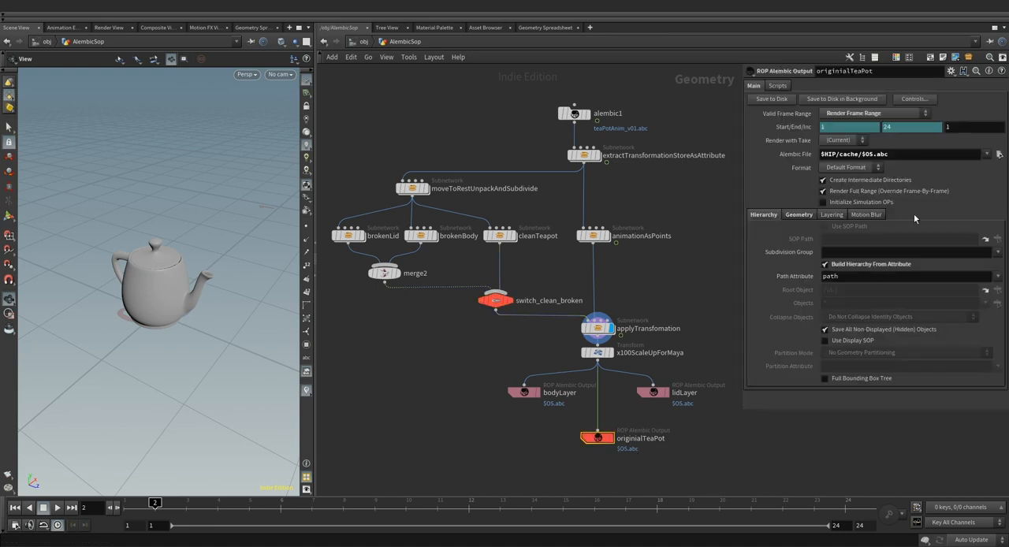
left_click(831, 215)
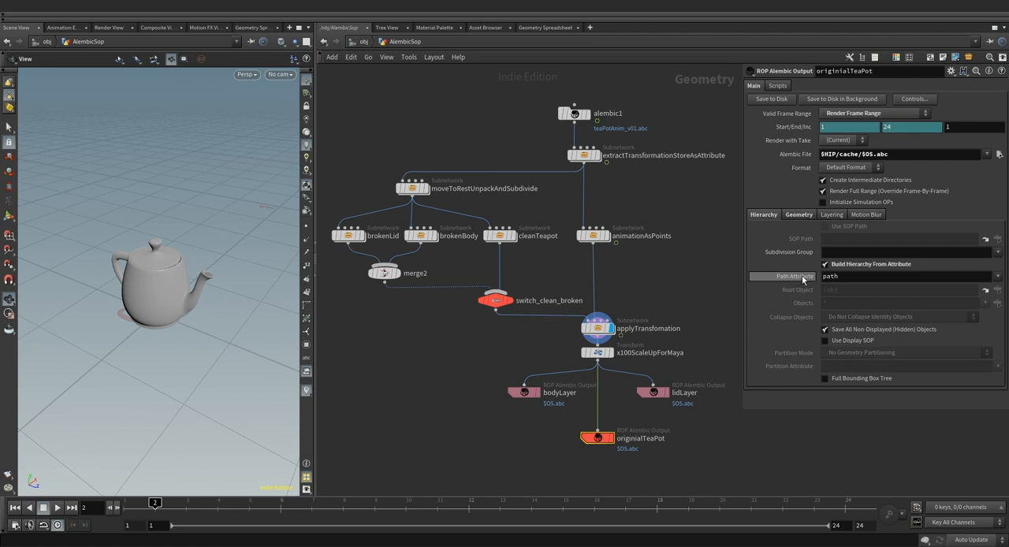
left_click(798, 215)
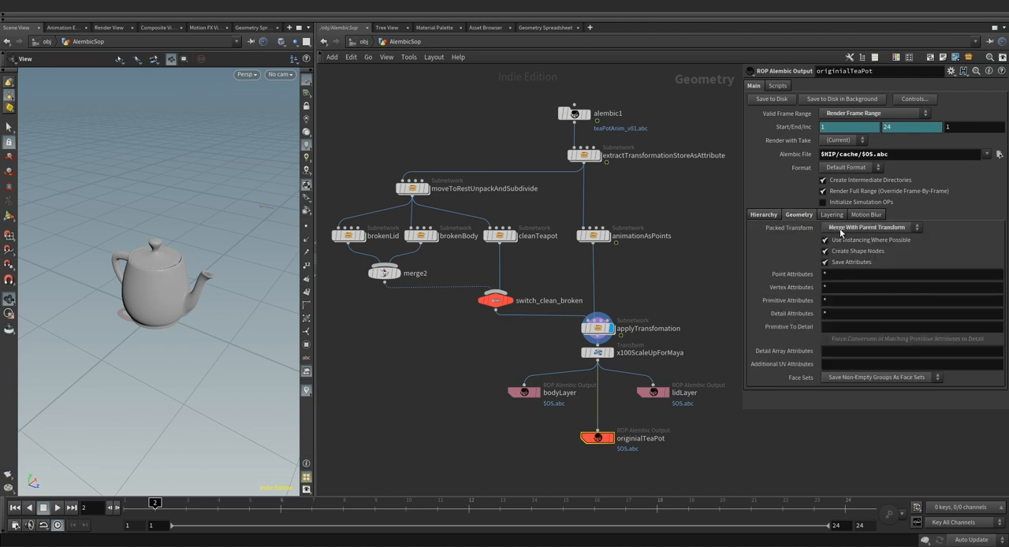
left_click(966, 126)
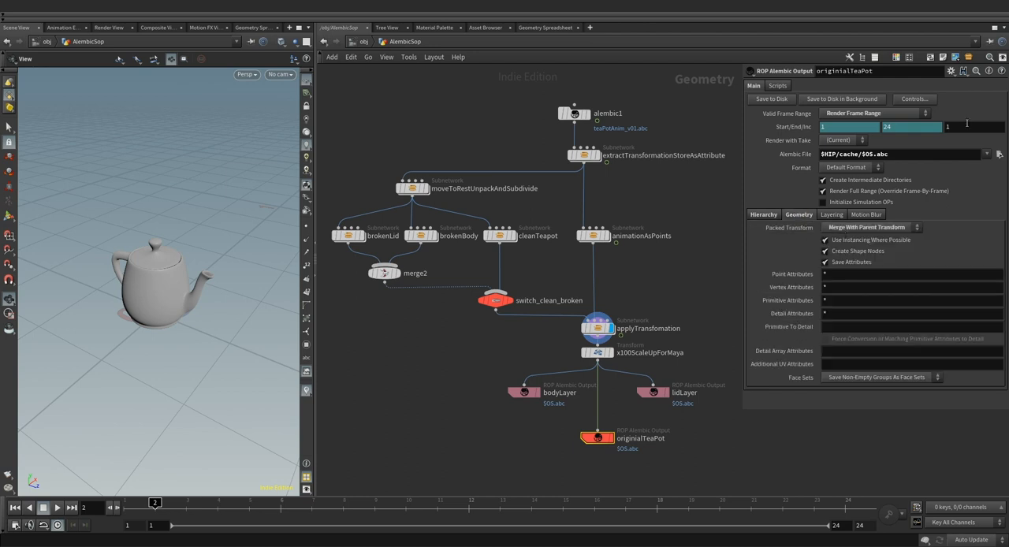
left_click(771, 98)
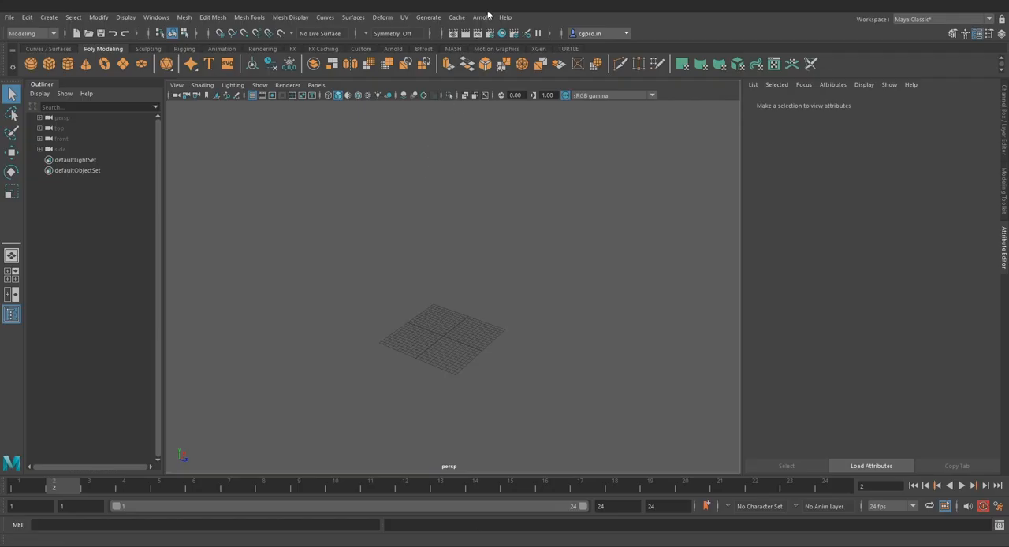
- Create an Arnold StandIn and load originialTeaPot.abc as its path
left_click(479, 16)
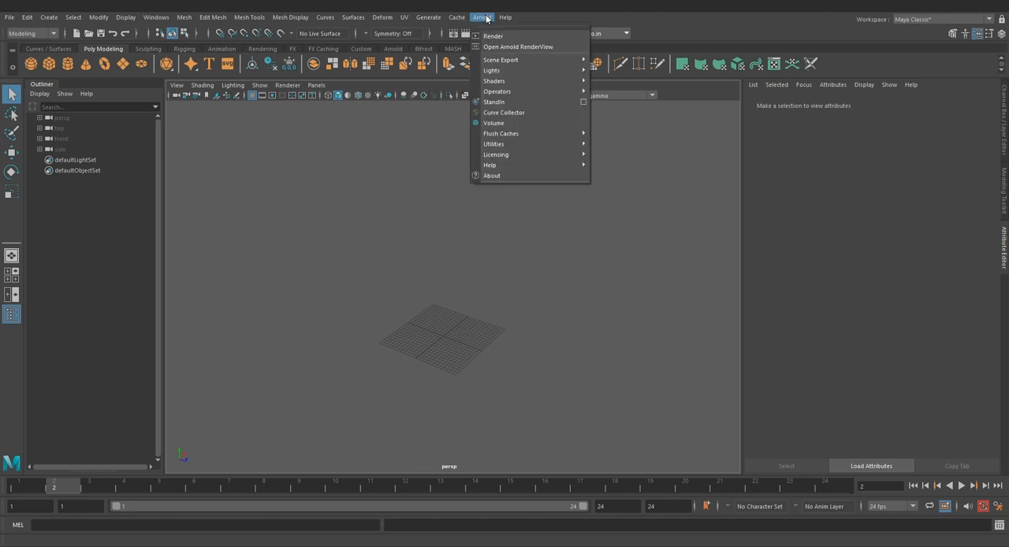
left_click(494, 102)
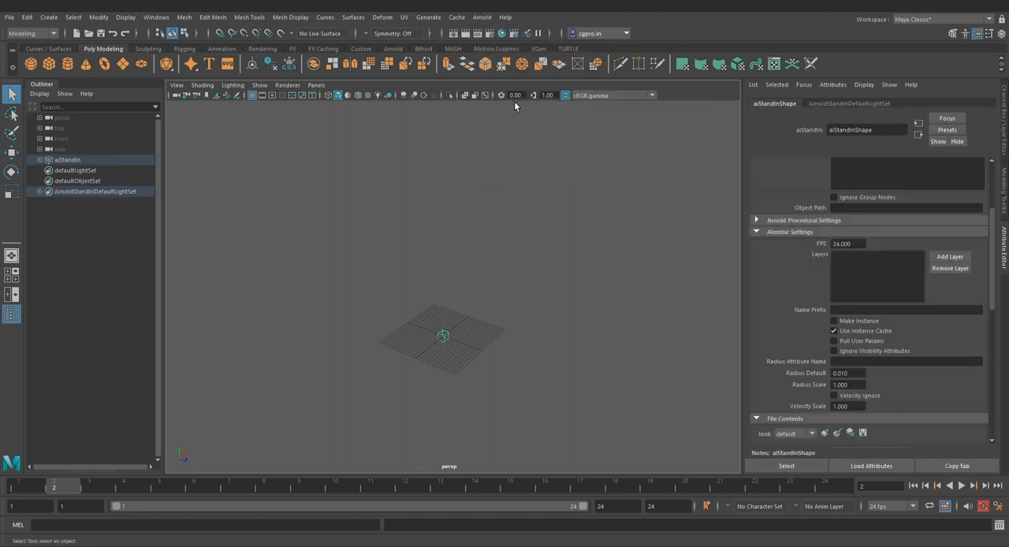
left_click(780, 163)
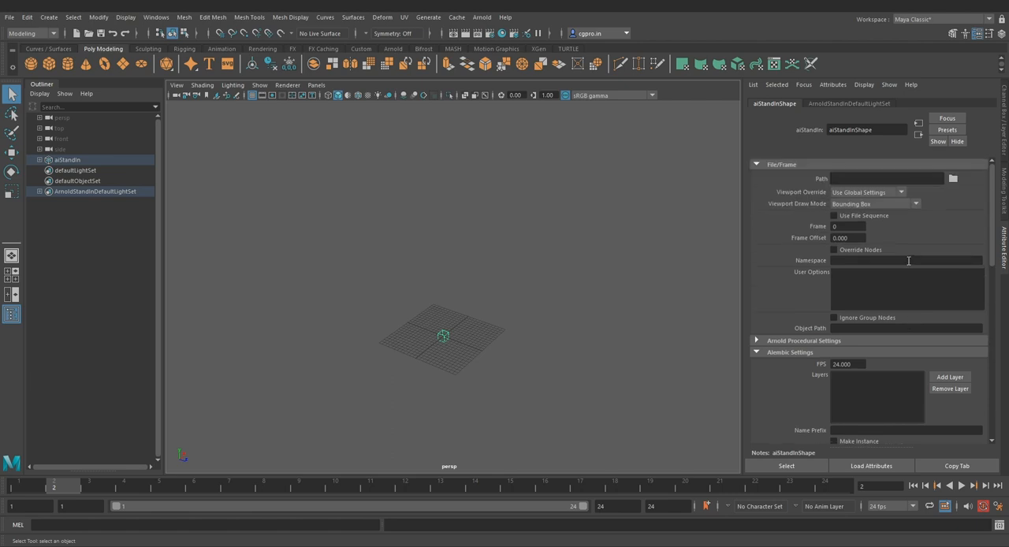
mouse_move(828, 169)
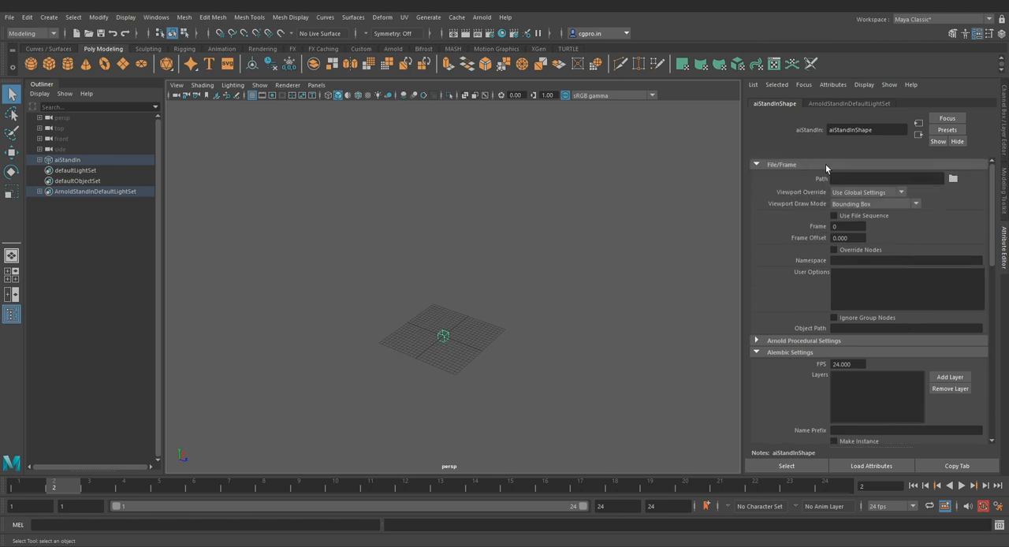
left_click(952, 179)
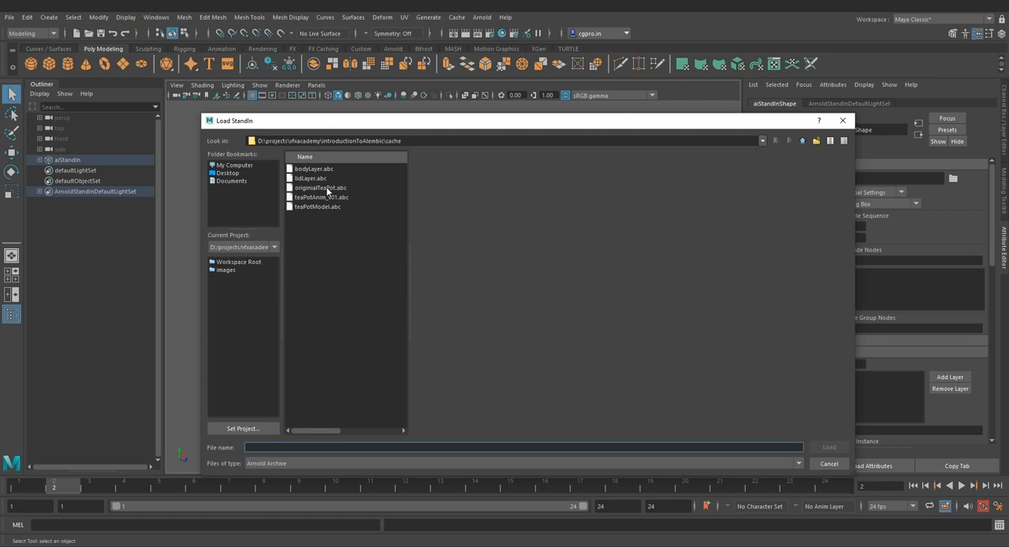
left_click(319, 188)
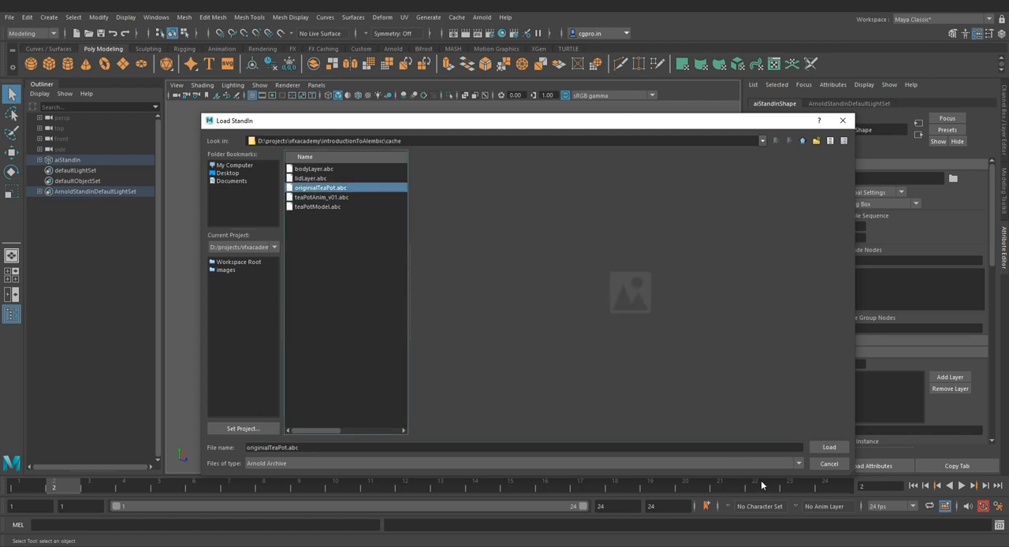
left_click(829, 447)
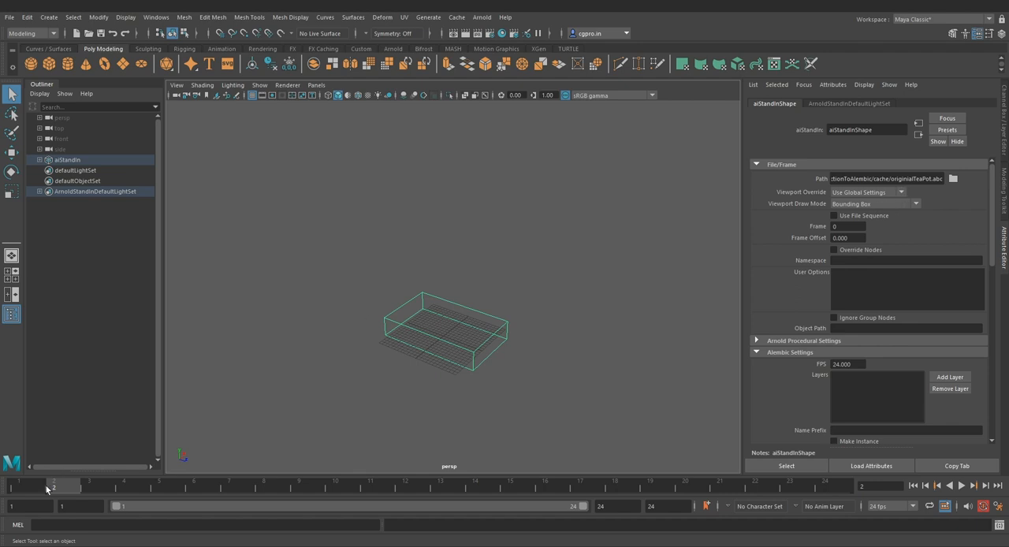
- Set the stand-in's viewport draw mode to Shaded and enable Use File Sequence
left_click(874, 204)
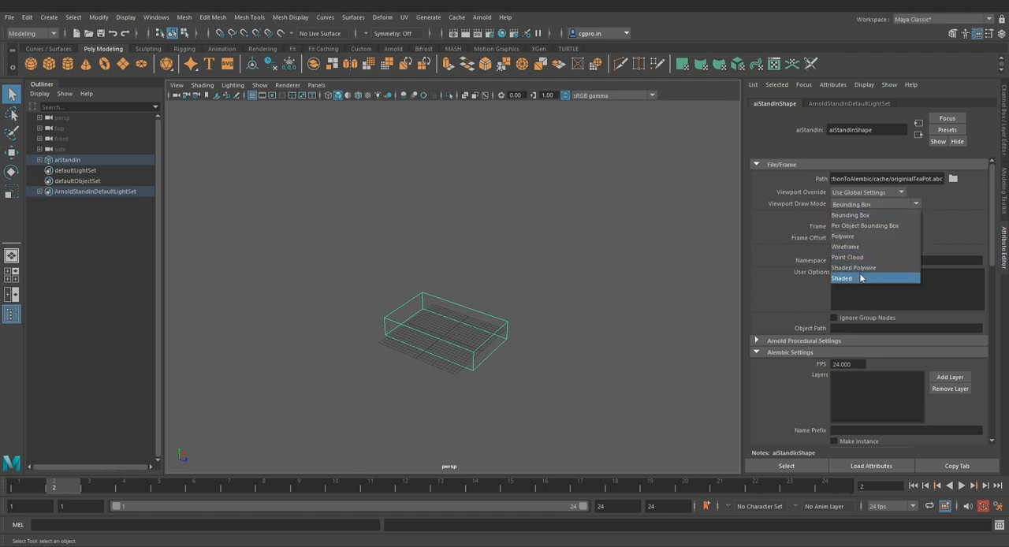
left_click(842, 278)
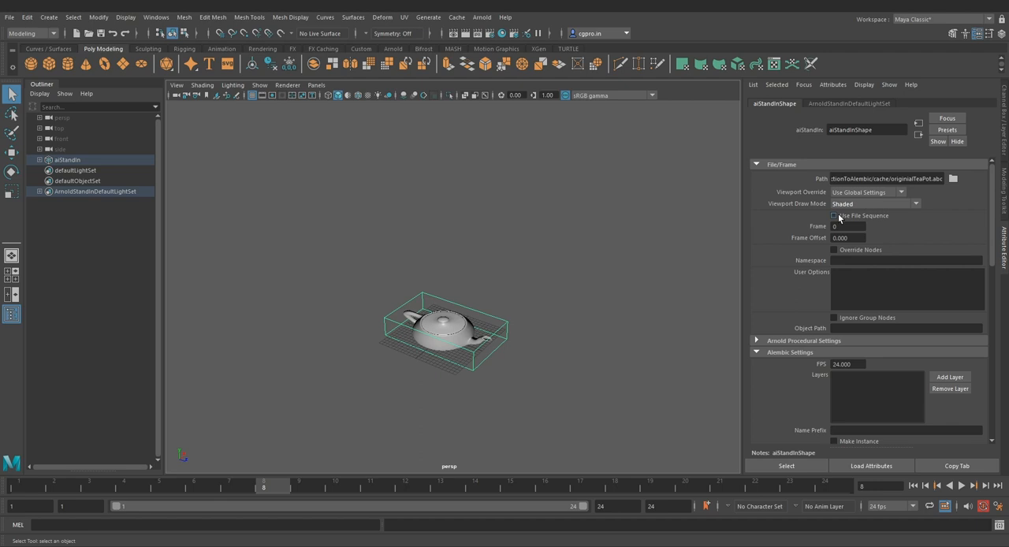
left_click(833, 216)
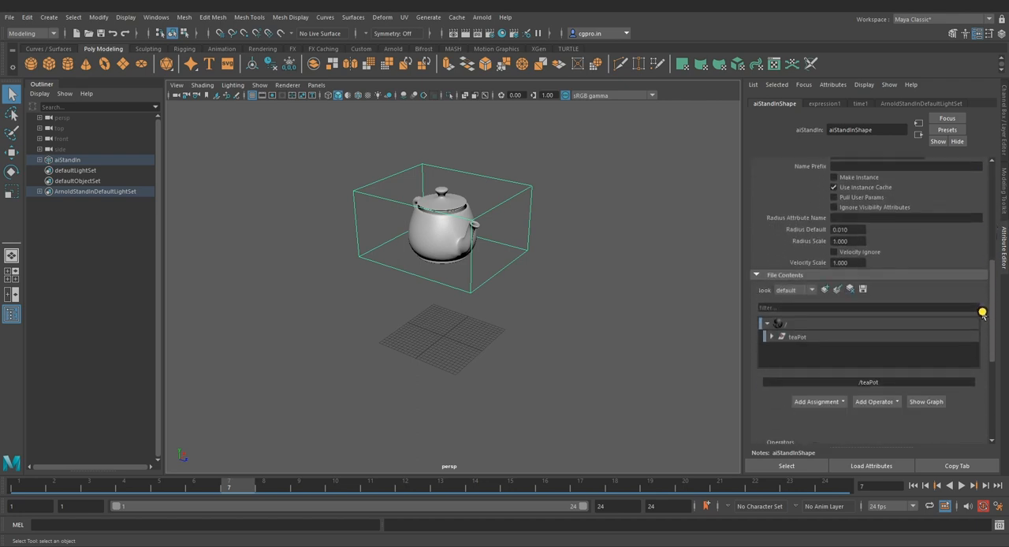
- Expand teaPot, teaPotBody and teaPotLid in File Contents to show their shapes
left_click(770, 337)
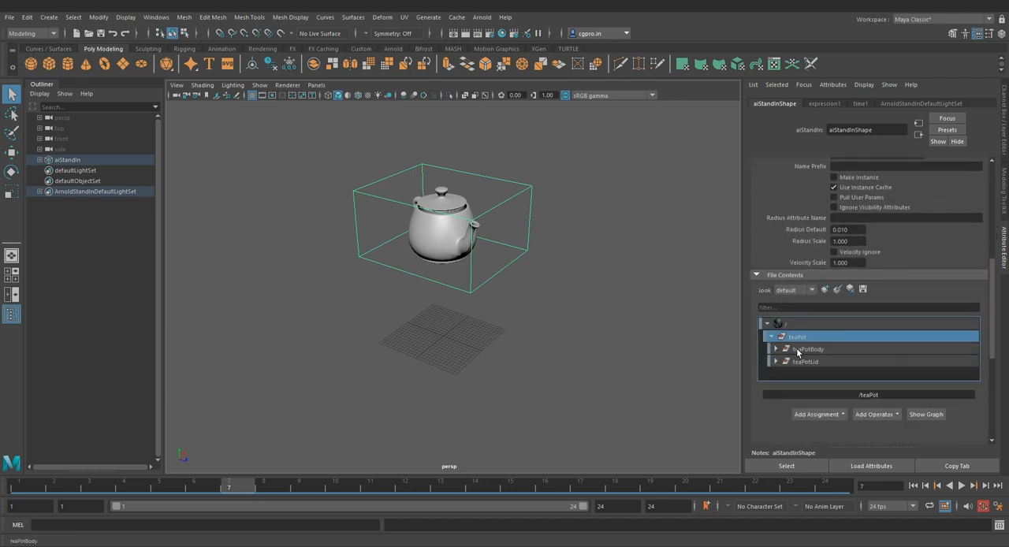
left_click(807, 348)
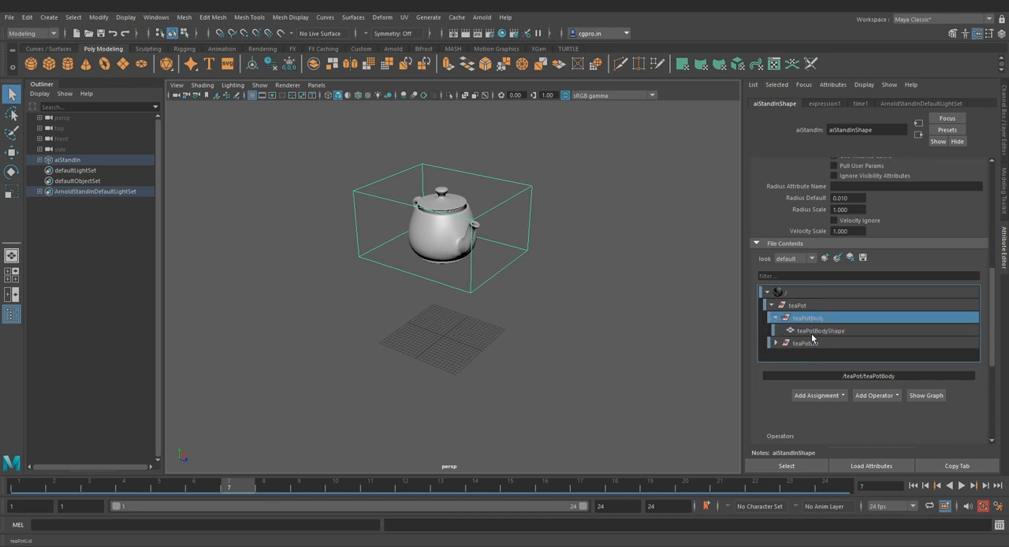
left_click(804, 343)
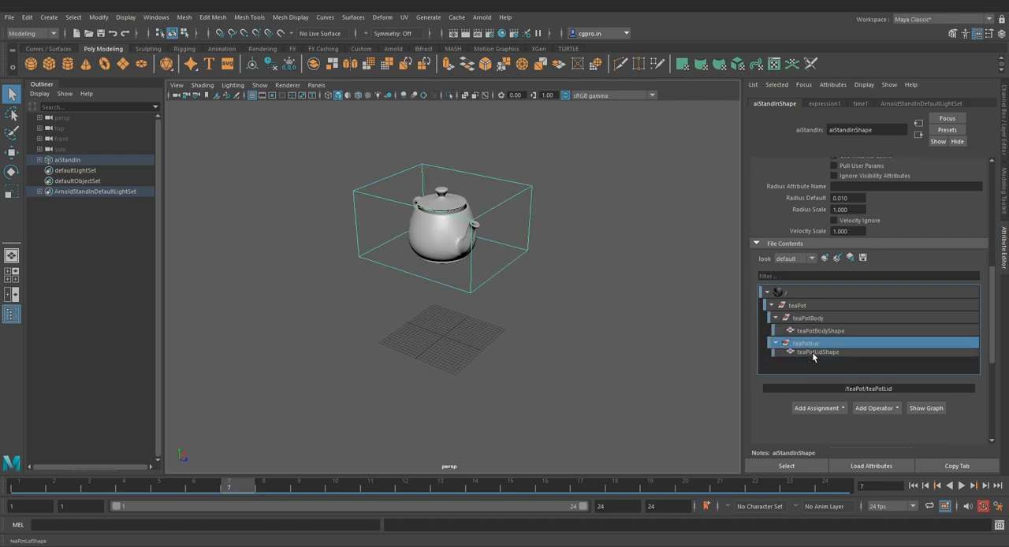
left_click(817, 292)
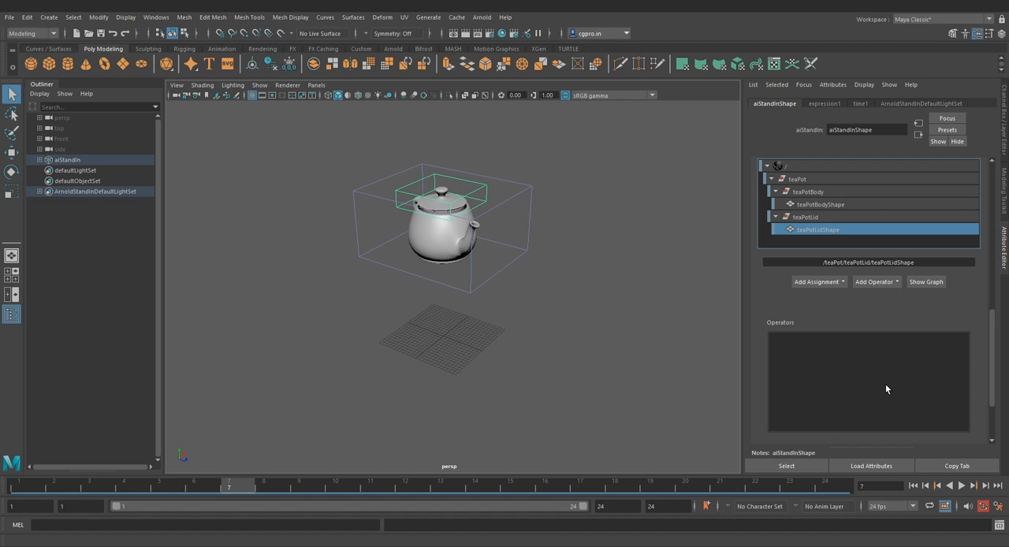
scroll("down", 3)
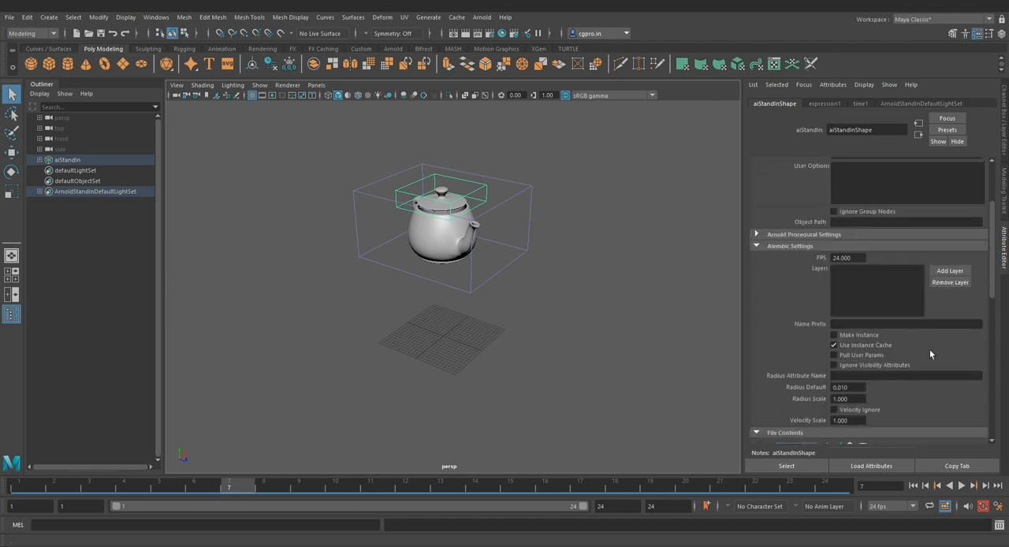
mouse_move(909, 291)
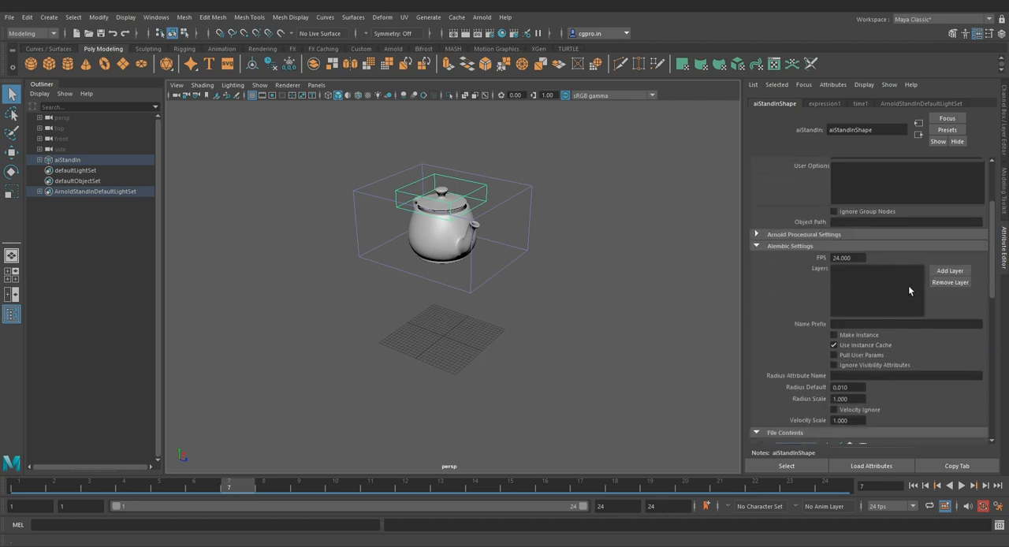
- Scrub to frame 8 and add lidLayer.abc as a layer on the stand-in
left_click(244, 491)
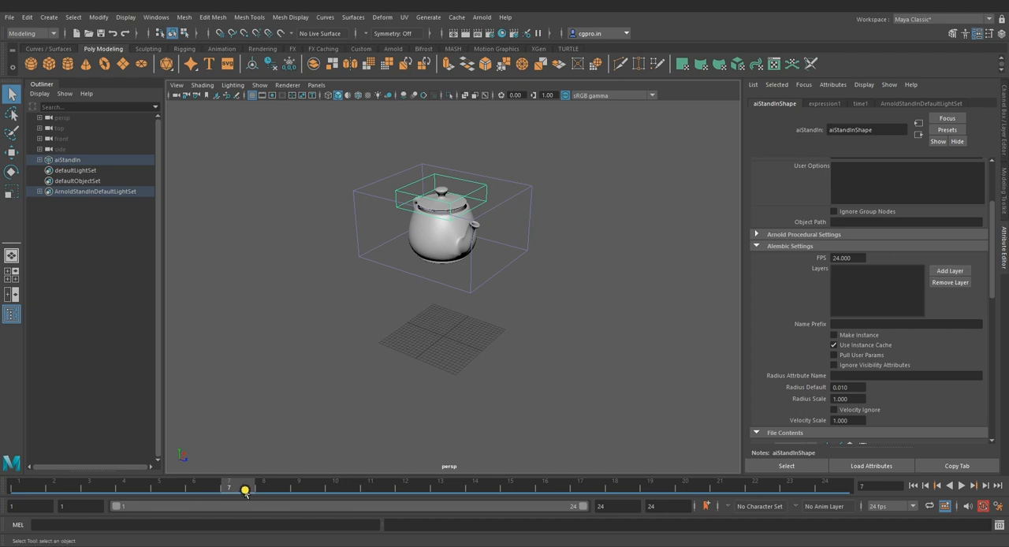
left_click_drag(245, 489, 298, 490)
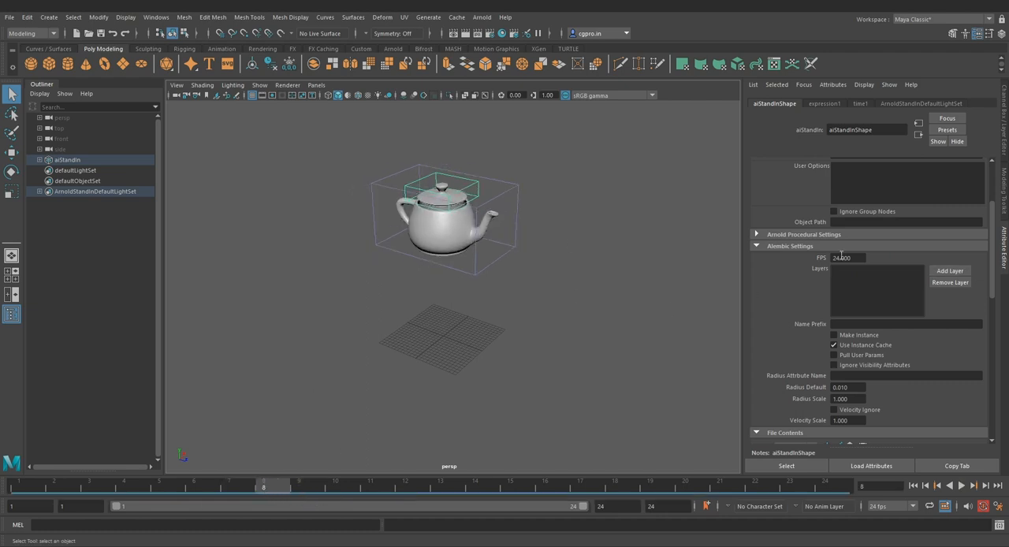
left_click(949, 271)
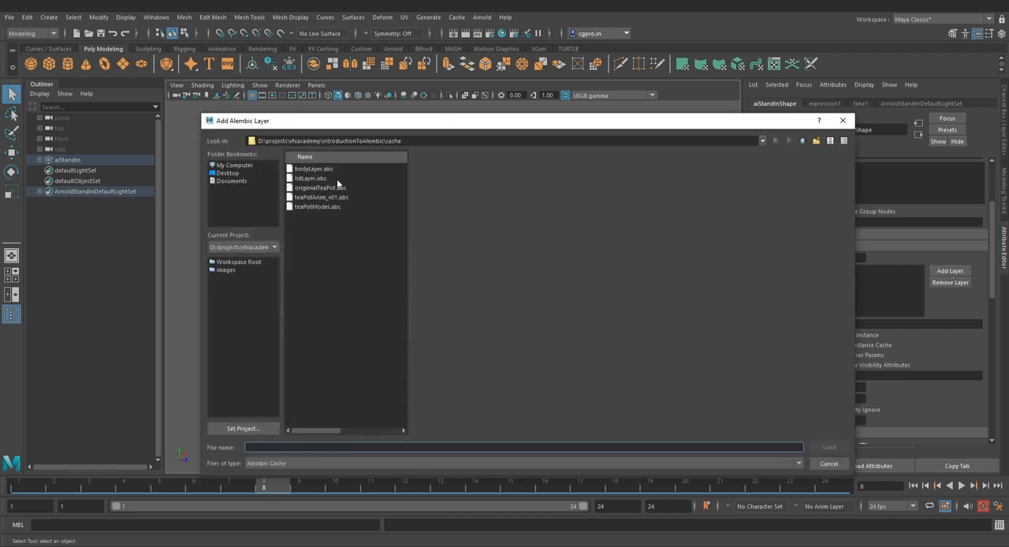
left_click(310, 177)
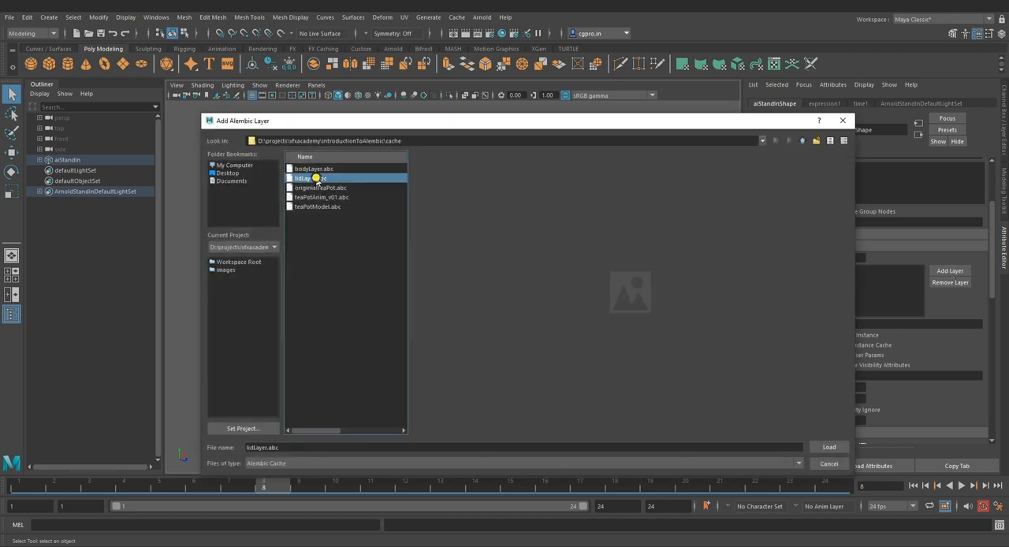
left_click(829, 447)
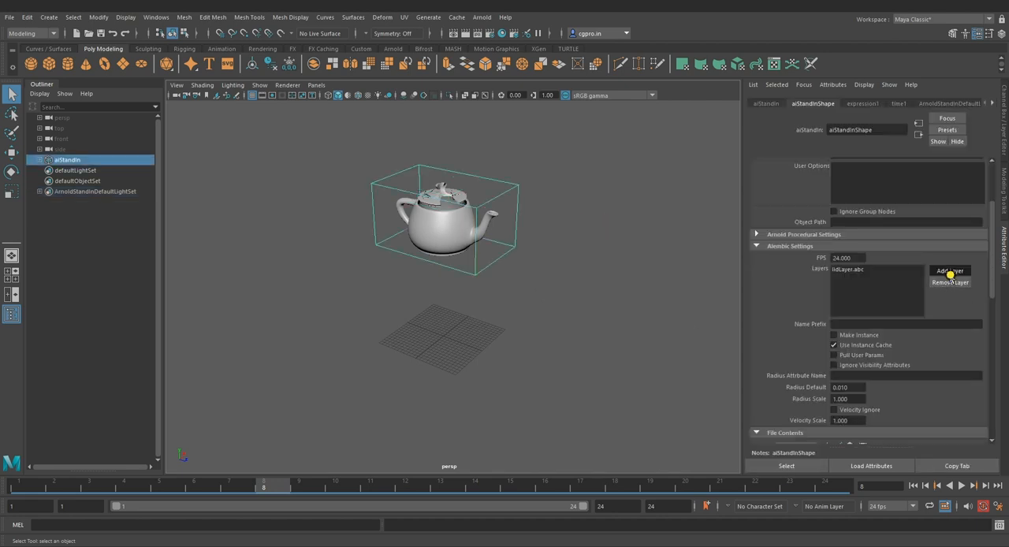
- Add bodyLayer.abc as a second layer and scrub to watch the teapot fracture
left_click(949, 270)
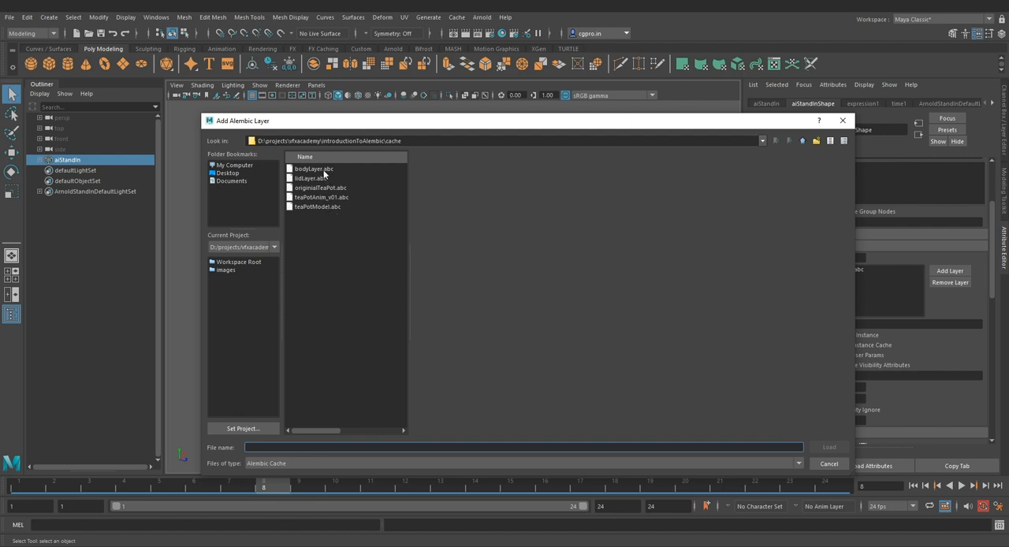
left_click(828, 463)
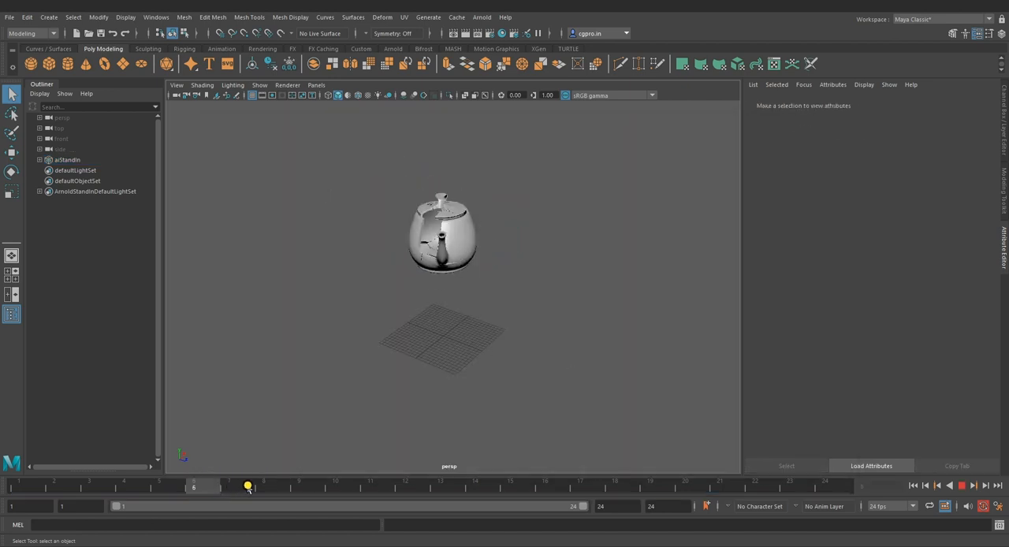
left_click_drag(248, 484, 720, 483)
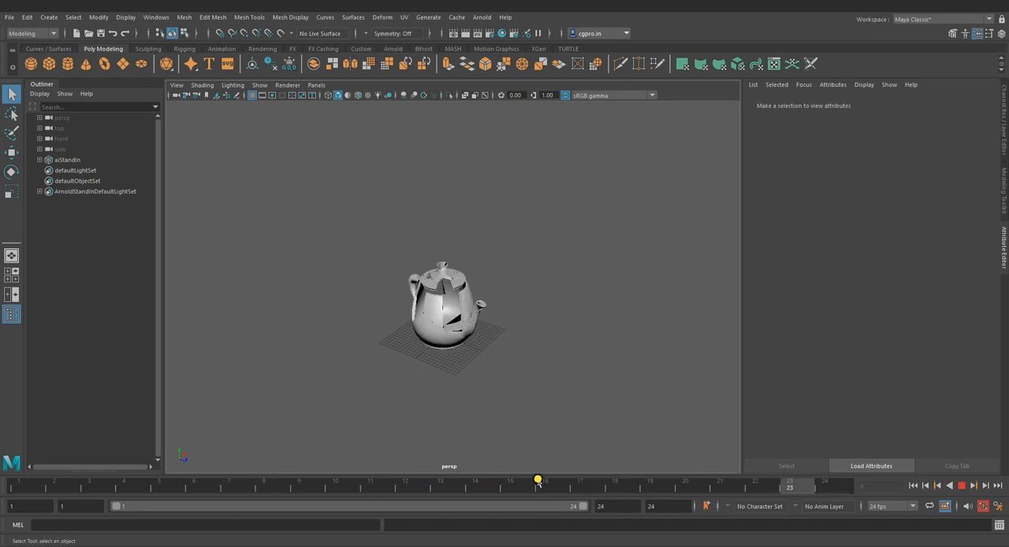
left_click(67, 159)
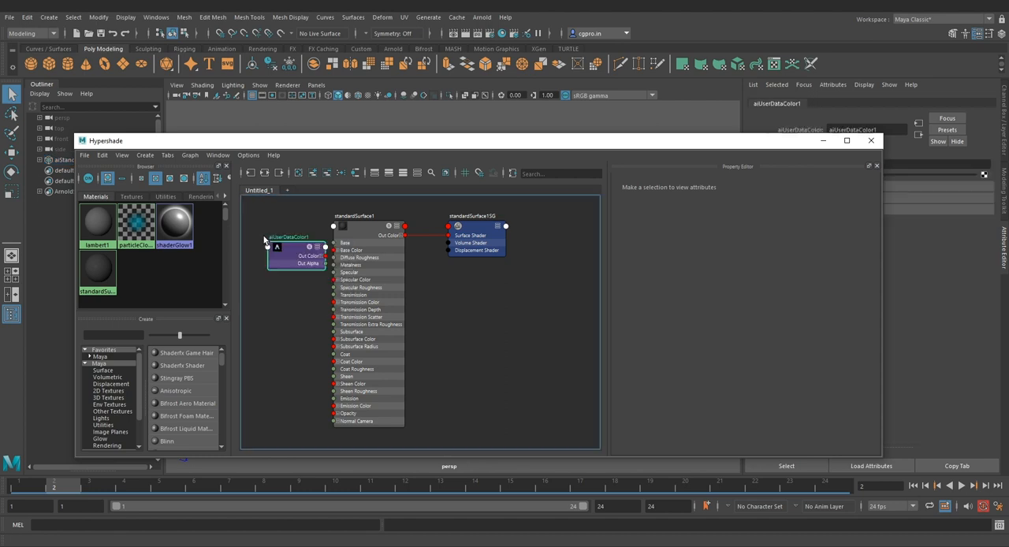
- Connect aiUserDataColor1 Out Color into standardSurface1 Base Color, reading the Cd attribute
left_click(288, 240)
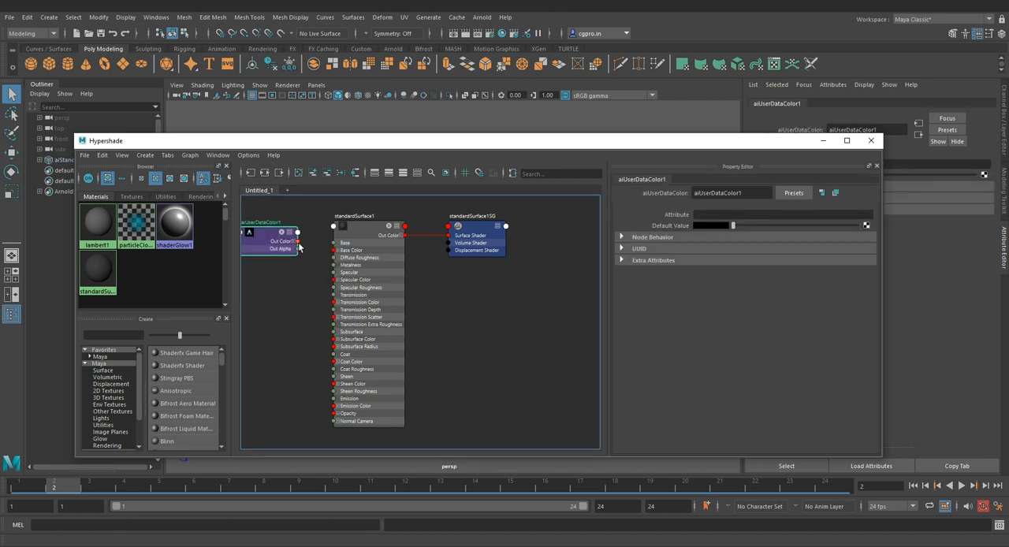
left_click_drag(298, 241, 335, 250)
type("Cd")
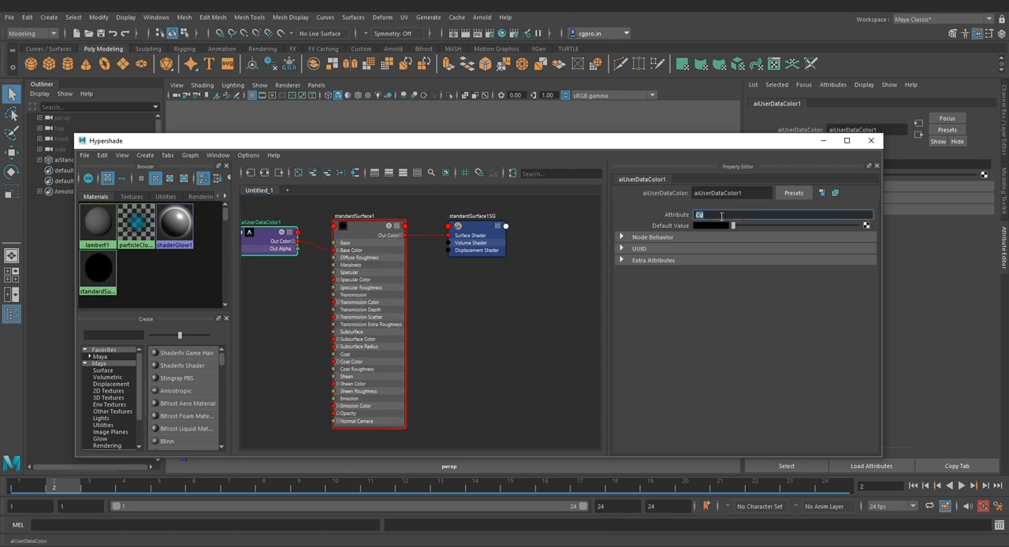
left_click(870, 140)
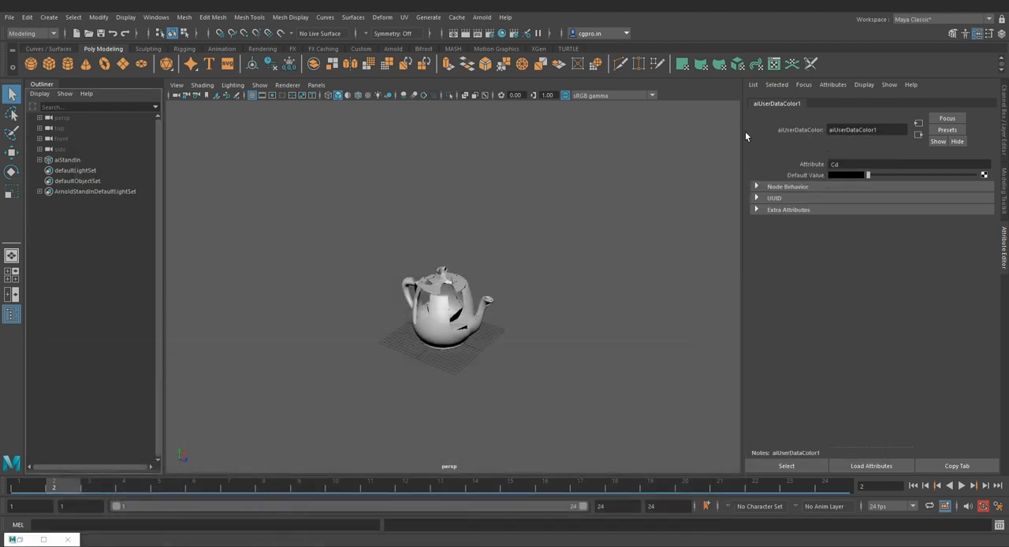
- Render in Arnold RenderView with Motion Blur enabled and higher Camera (AA) samples
left_click(482, 17)
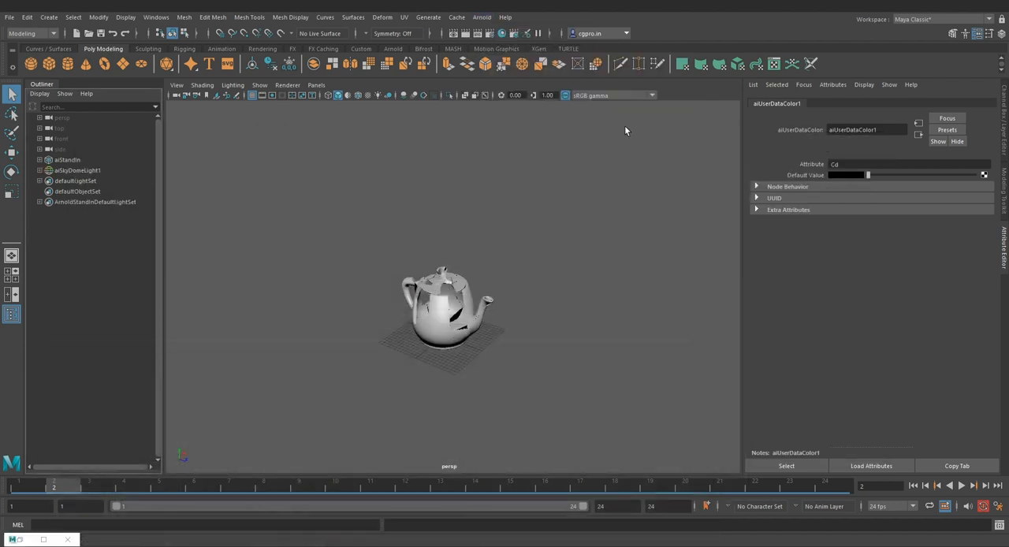
left_click(481, 17)
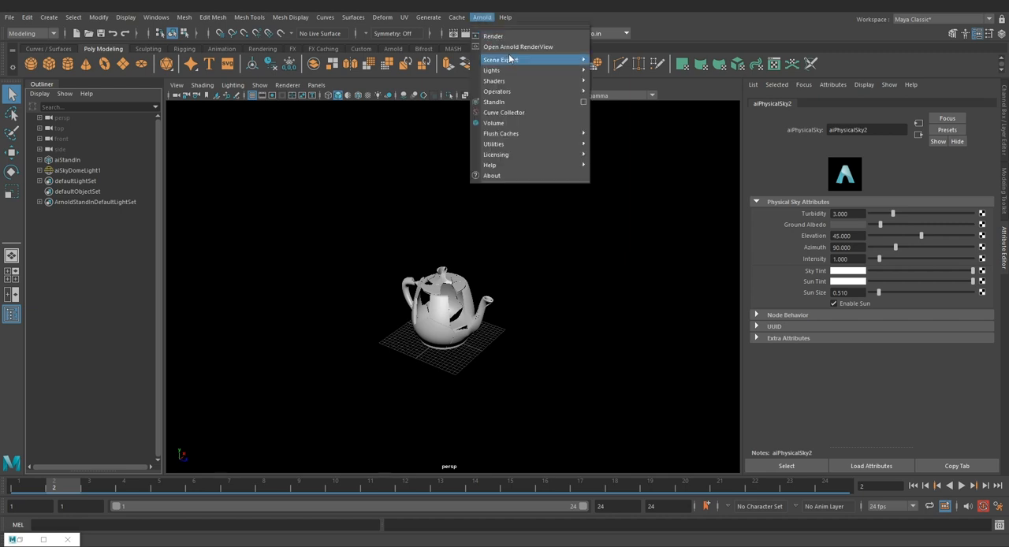
left_click(518, 47)
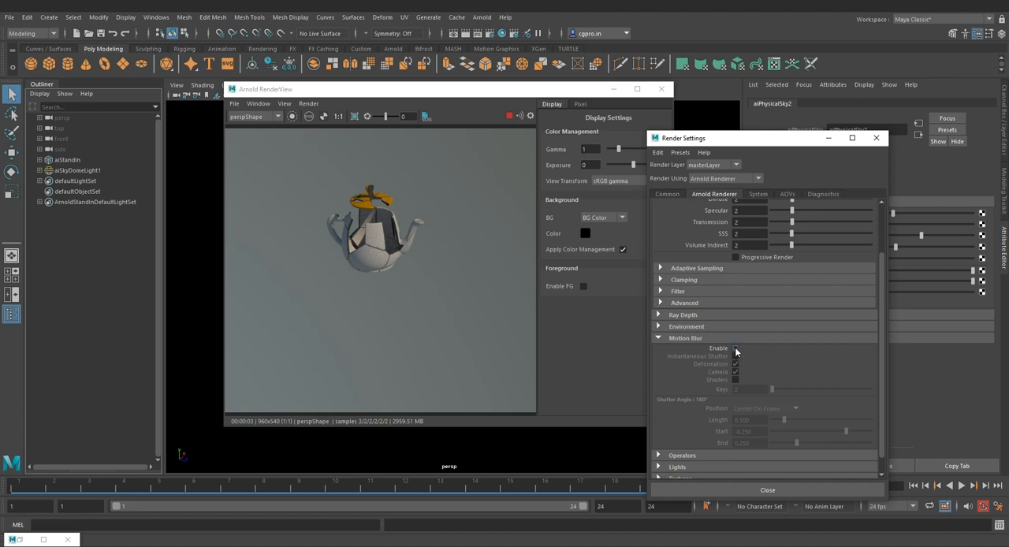
left_click(734, 348)
type("6")
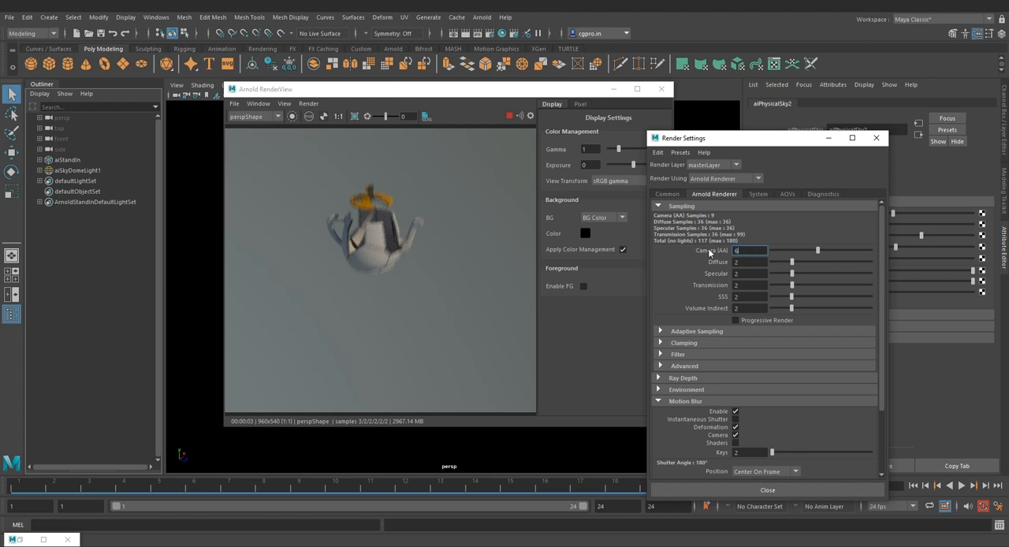
type("8")
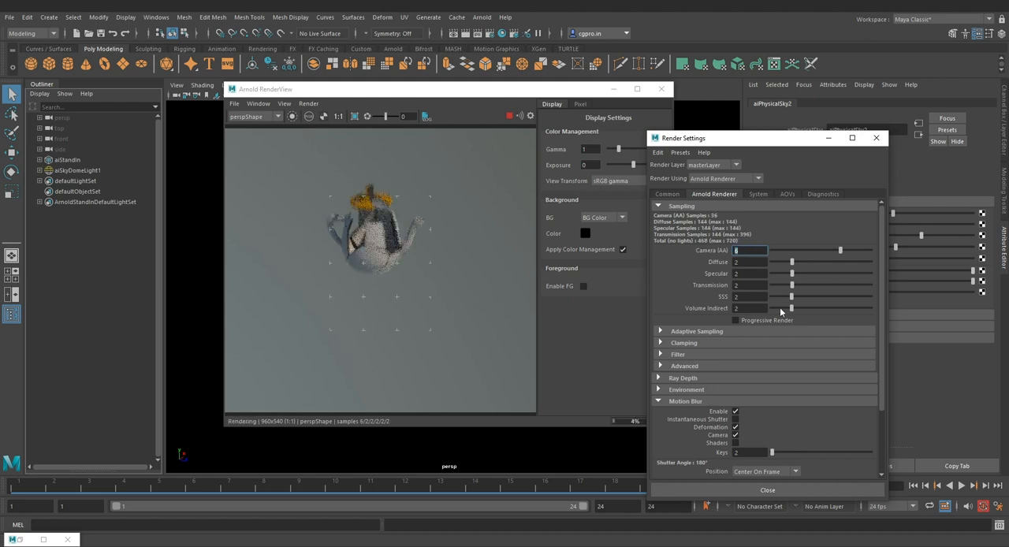